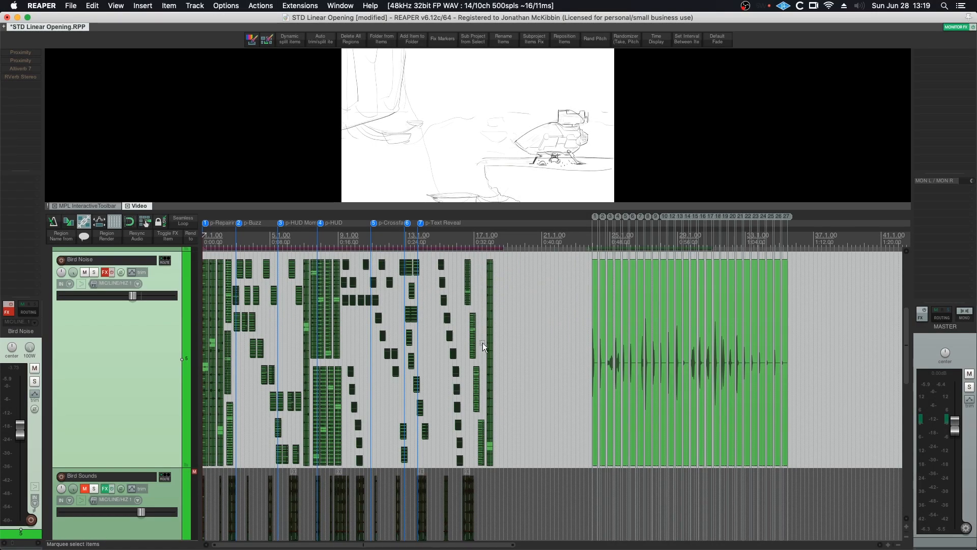
pyautogui.moveTo(224, 272)
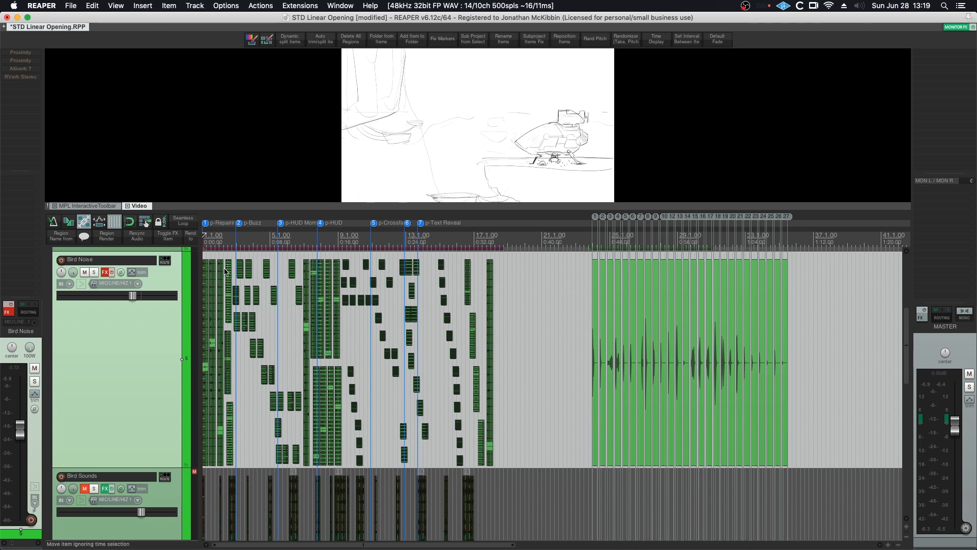
pyautogui.moveTo(329, 330)
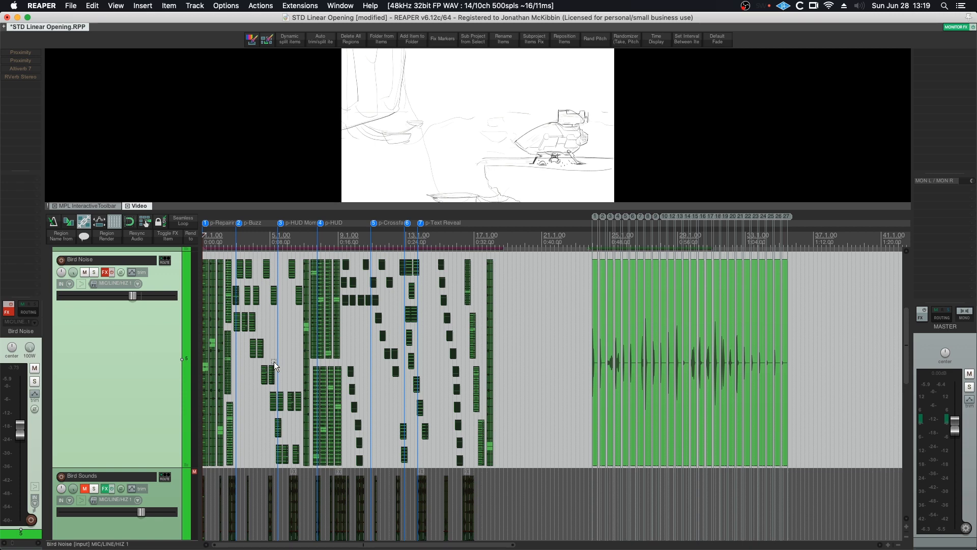
pyautogui.moveTo(306, 103)
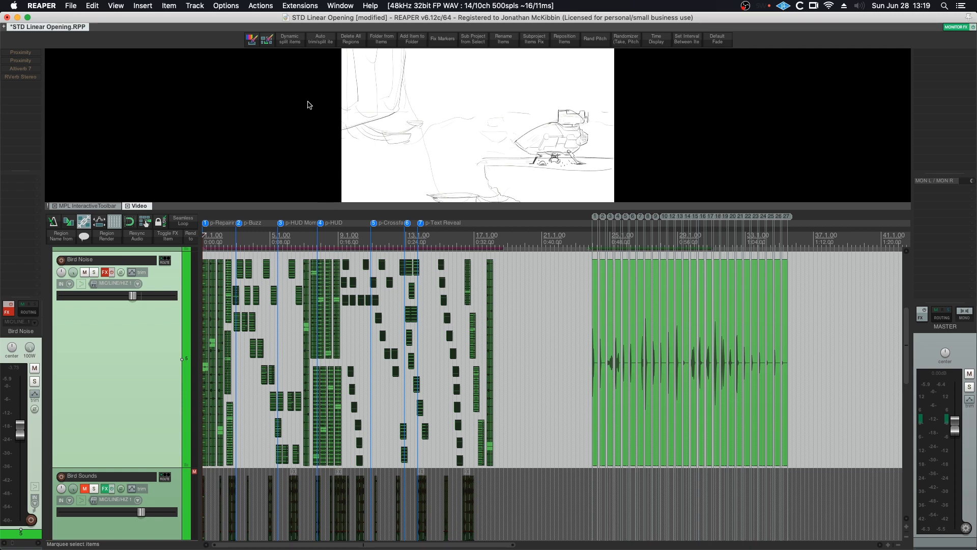
# - Install the ReaPack scripts randomizing take pan, take pitch, stretch markers and track FX parameters
pyautogui.click(300, 6)
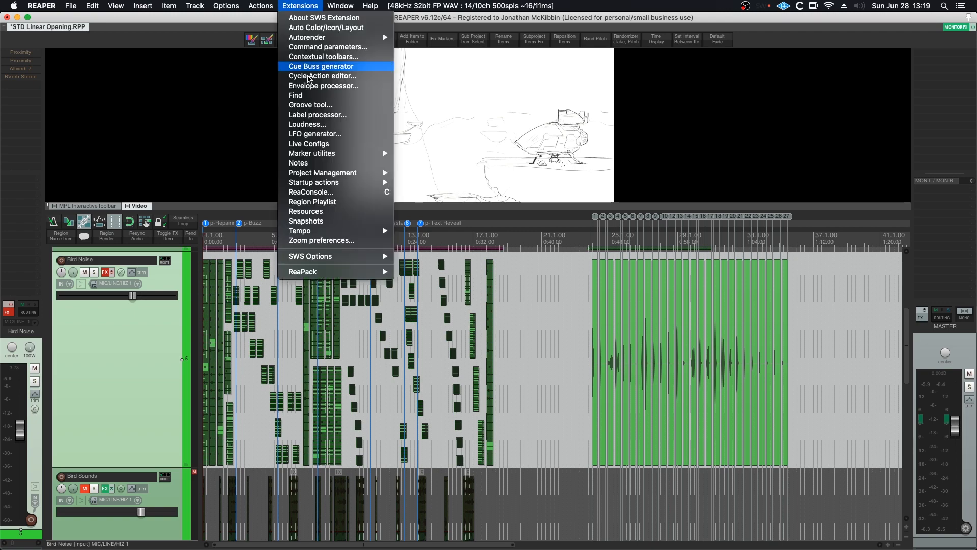
pyautogui.moveTo(319, 272)
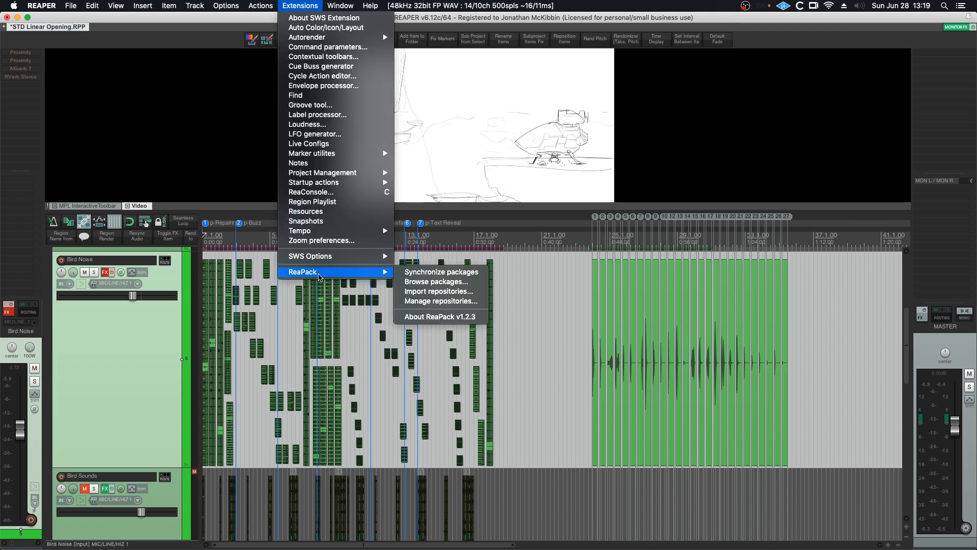
pyautogui.click(434, 281)
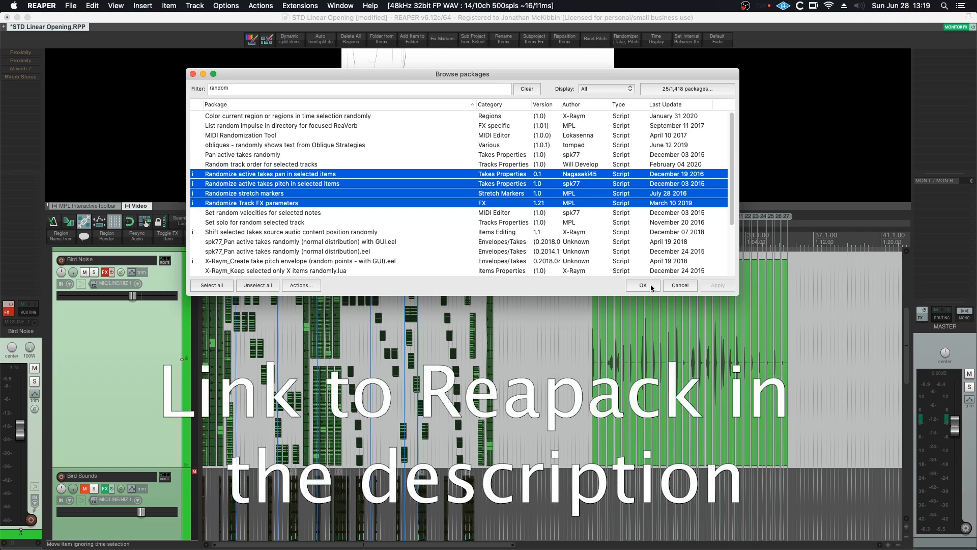
pyautogui.click(643, 285)
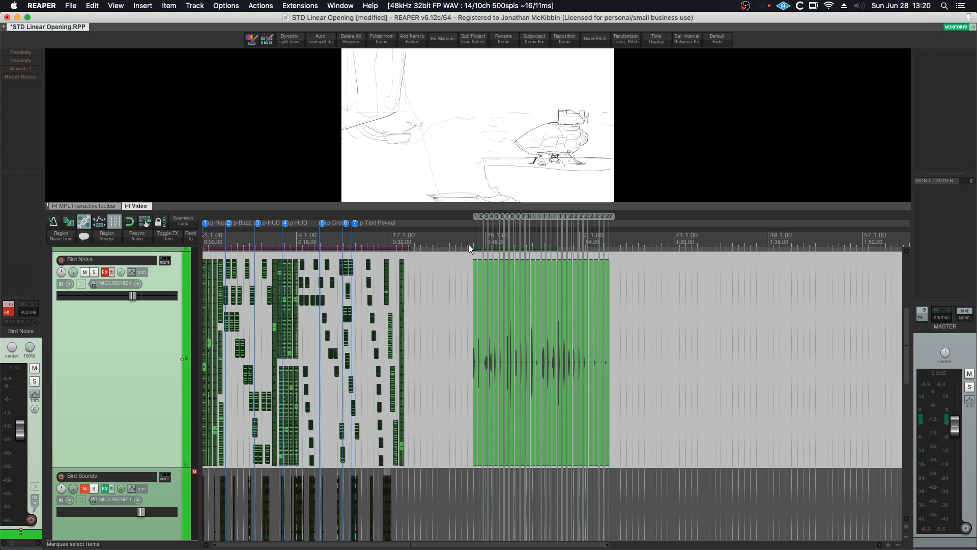
# - Zoom in on the glued Bird Noise items to show each short chirp
pyautogui.click(472, 246)
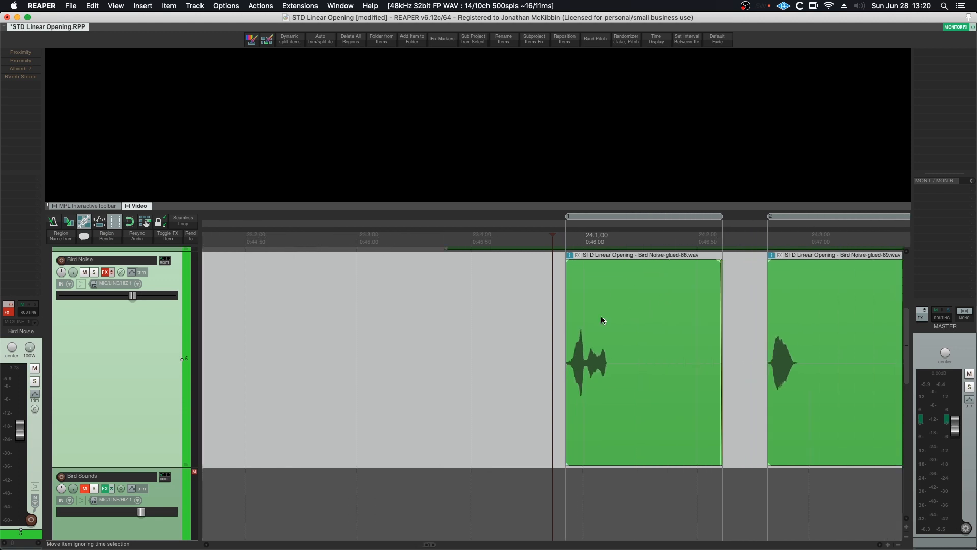
pyautogui.moveTo(738, 447)
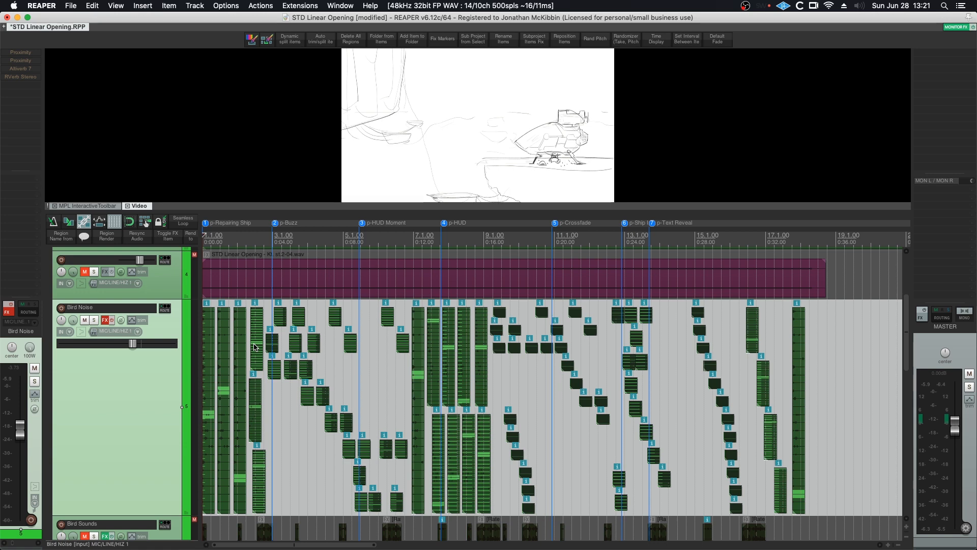
pyautogui.moveTo(258, 348)
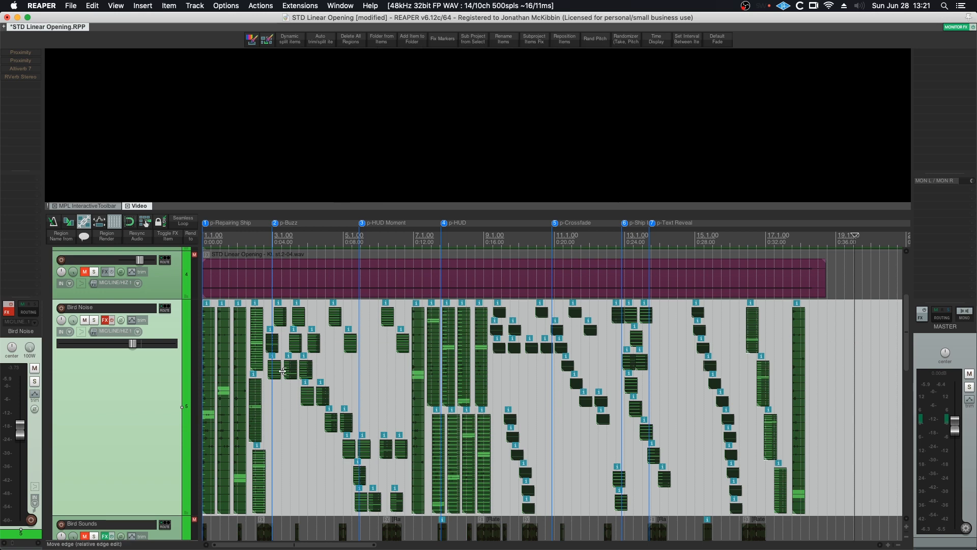
pyautogui.moveTo(859, 380)
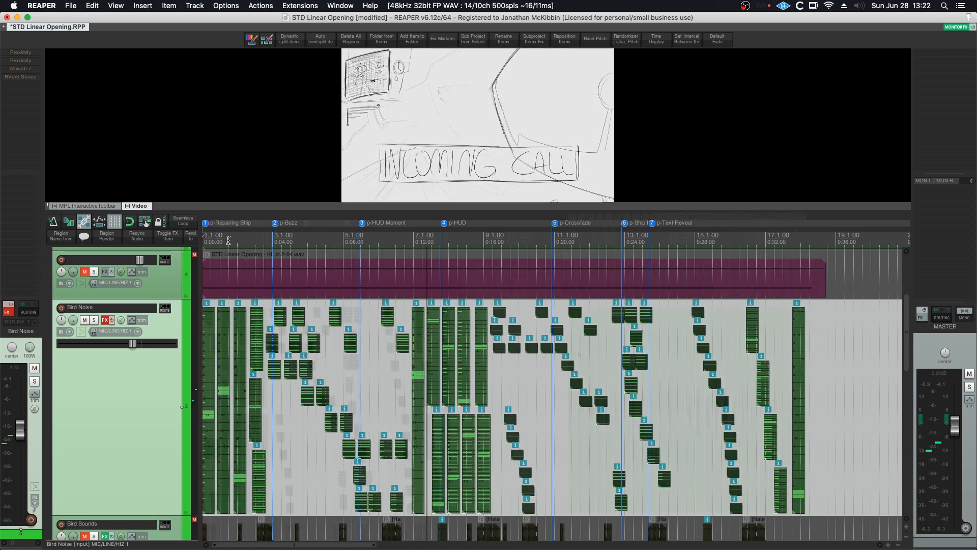
# - Open the Custom: MaK Take Randomiser action in the custom action editor
pyautogui.click(259, 6)
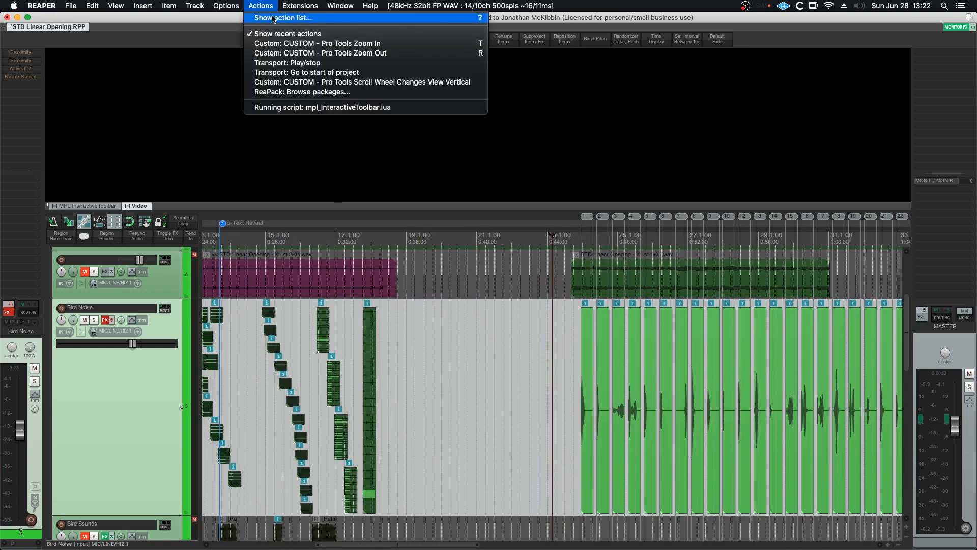
pyautogui.click(282, 17)
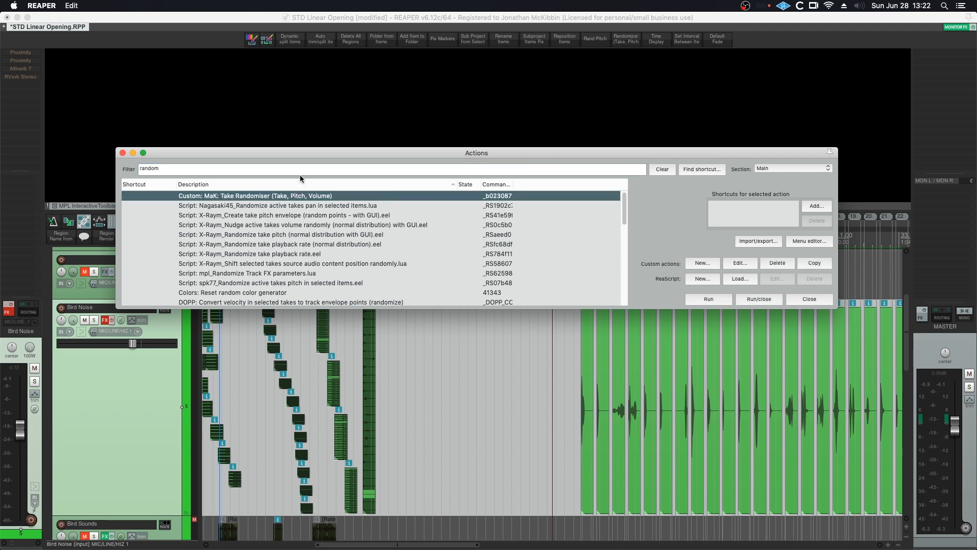
pyautogui.moveTo(761, 276)
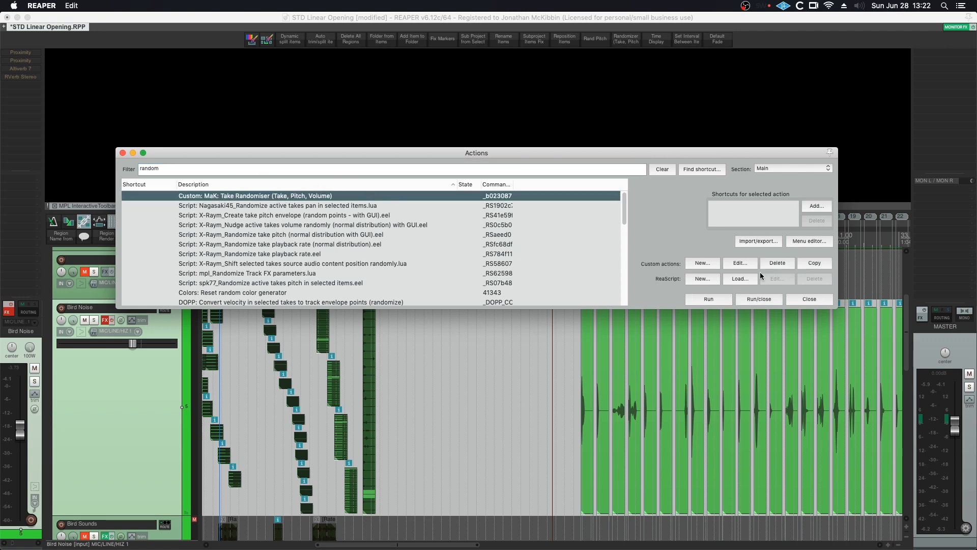
pyautogui.click(739, 263)
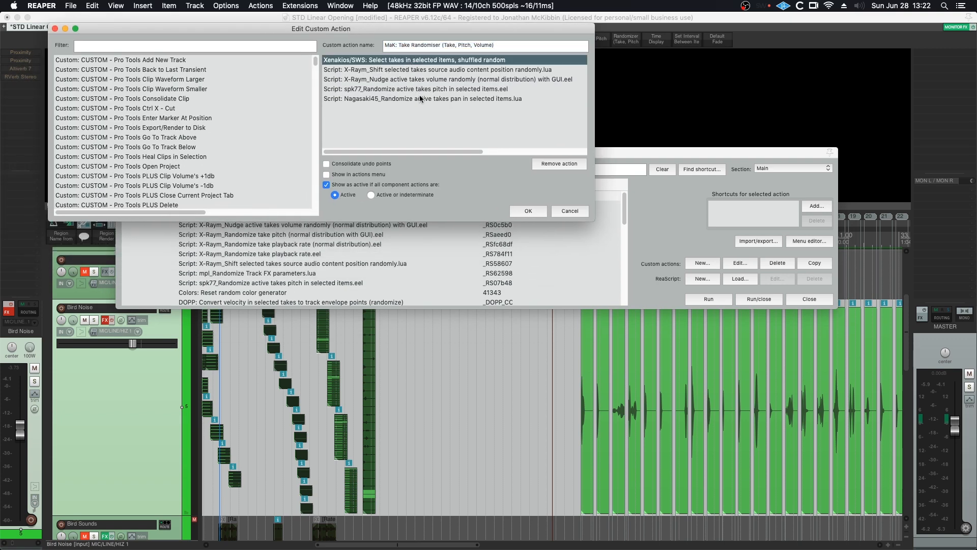
pyautogui.moveTo(428, 135)
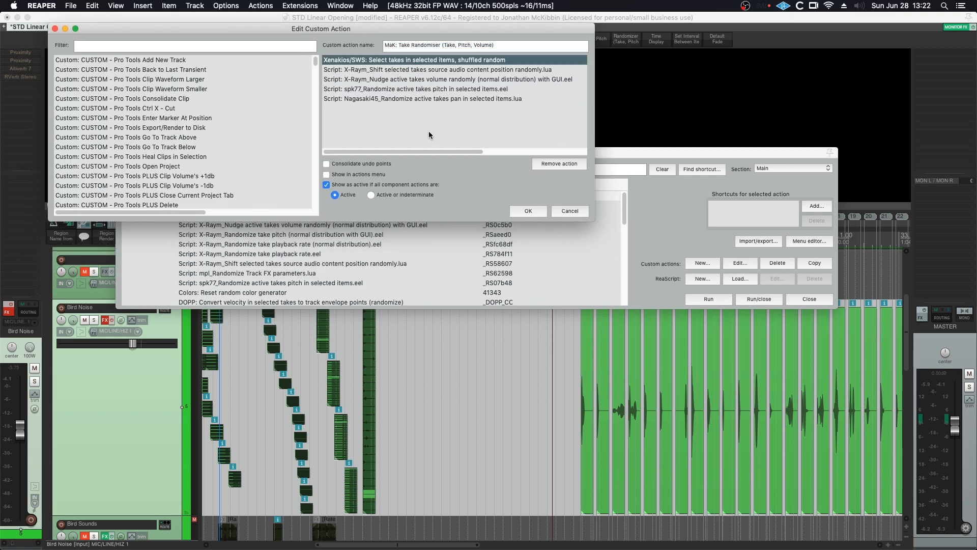
pyautogui.moveTo(439, 366)
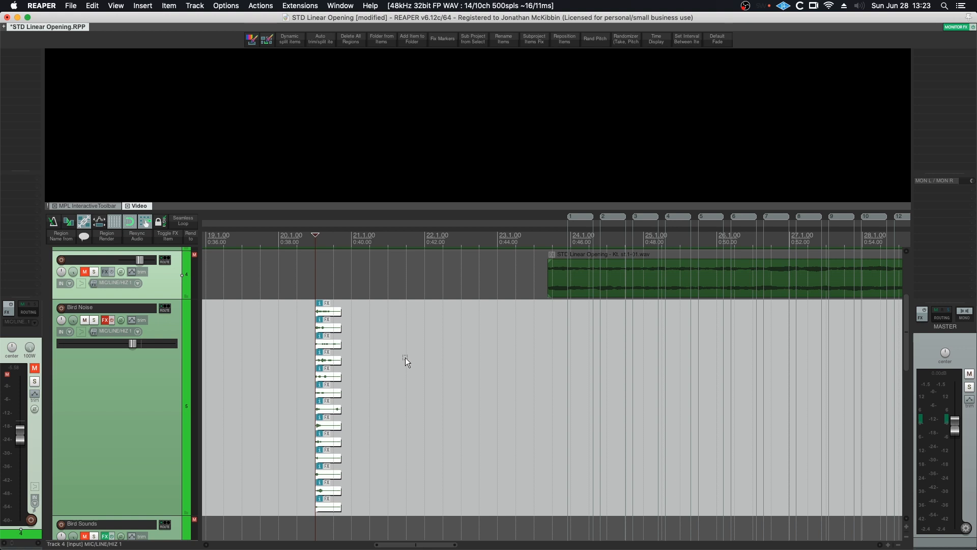
pyautogui.moveTo(315, 310)
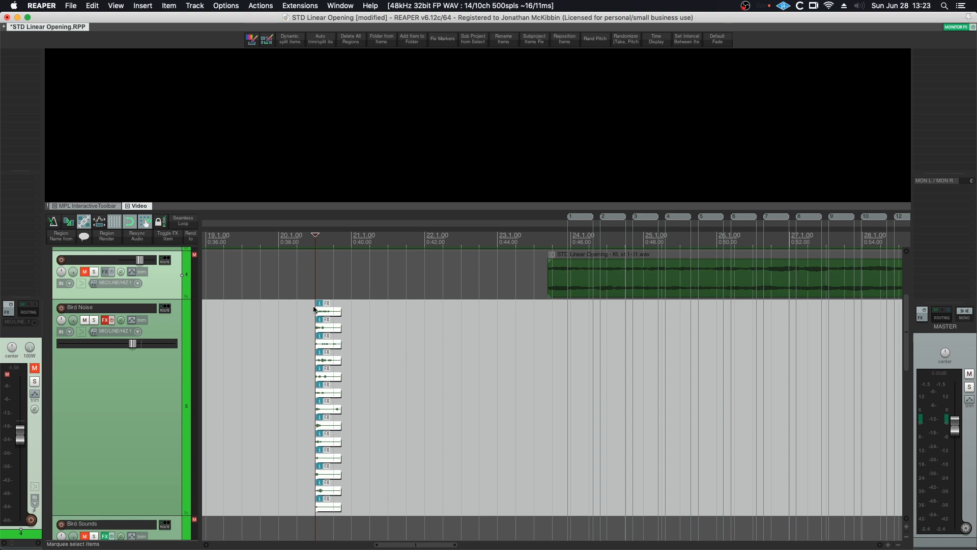
pyautogui.moveTo(317, 434)
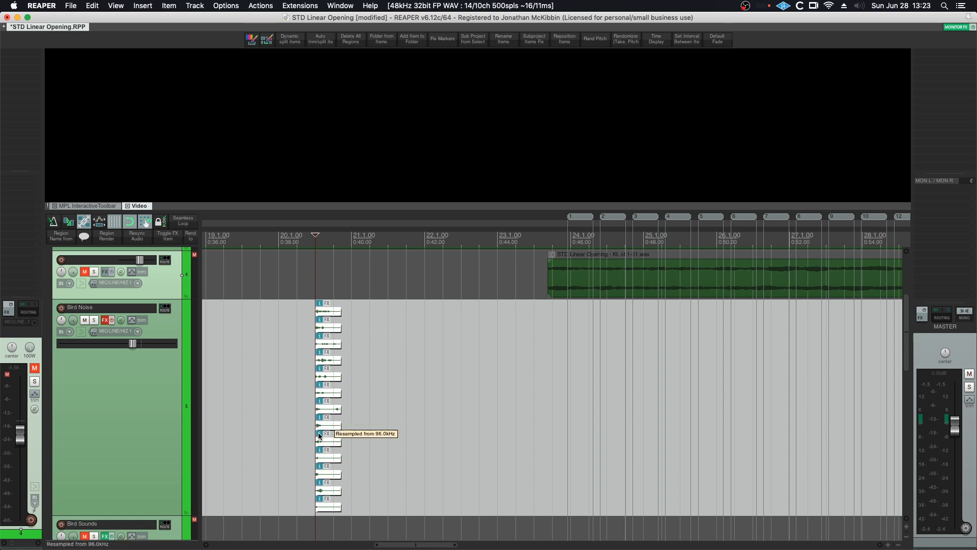
pyautogui.moveTo(329, 297)
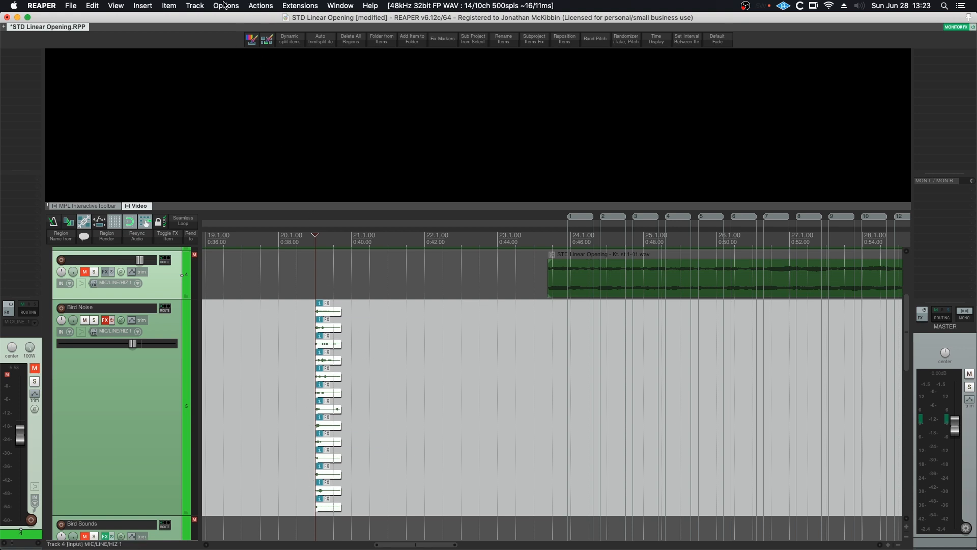
# - Open the Options menu to check take-lane and overlapping-item lane settings
pyautogui.click(226, 6)
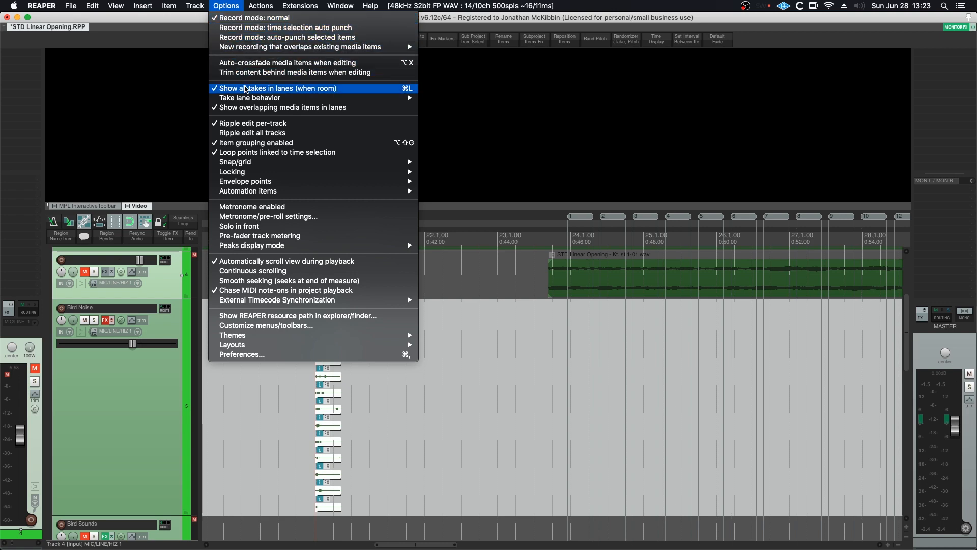
pyautogui.moveTo(250, 98)
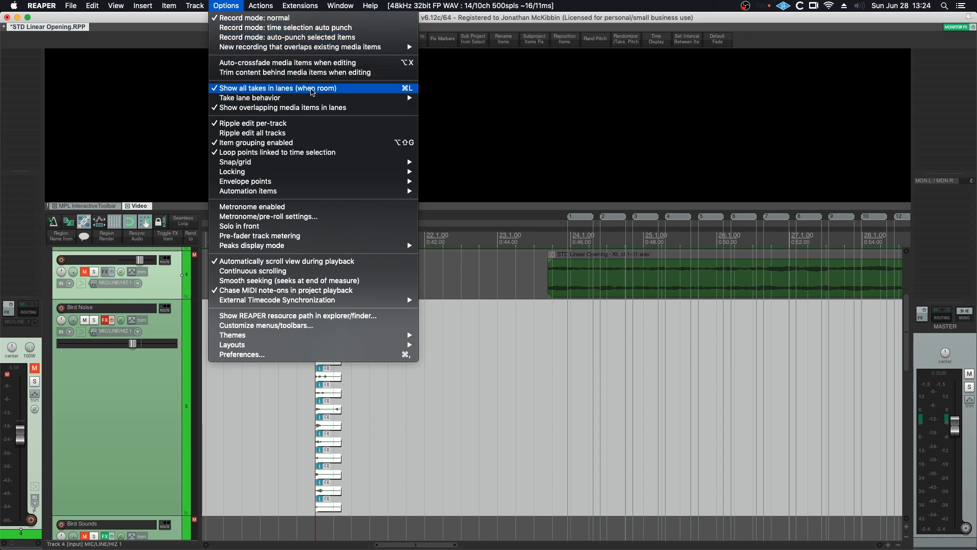
pyautogui.moveTo(317, 107)
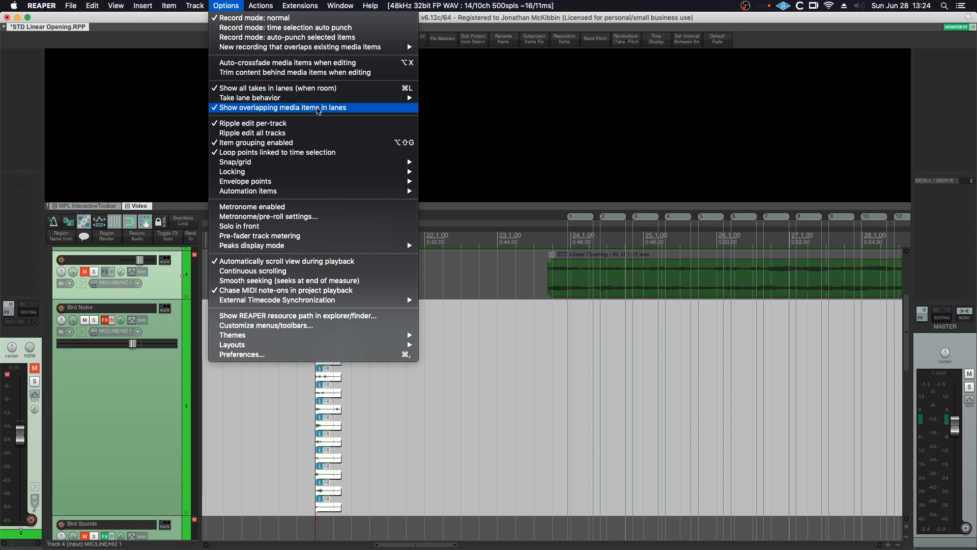
pyautogui.moveTo(350, 113)
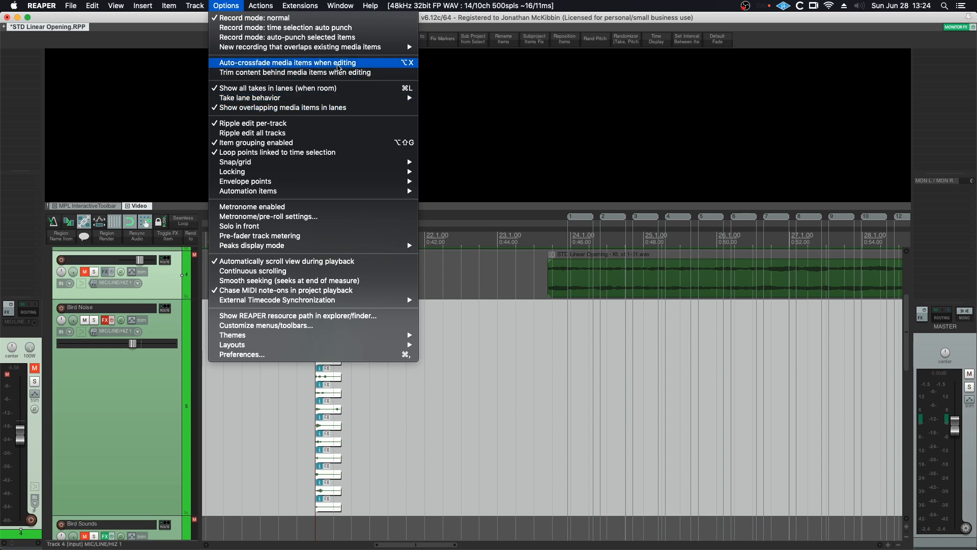
pyautogui.moveTo(258, 65)
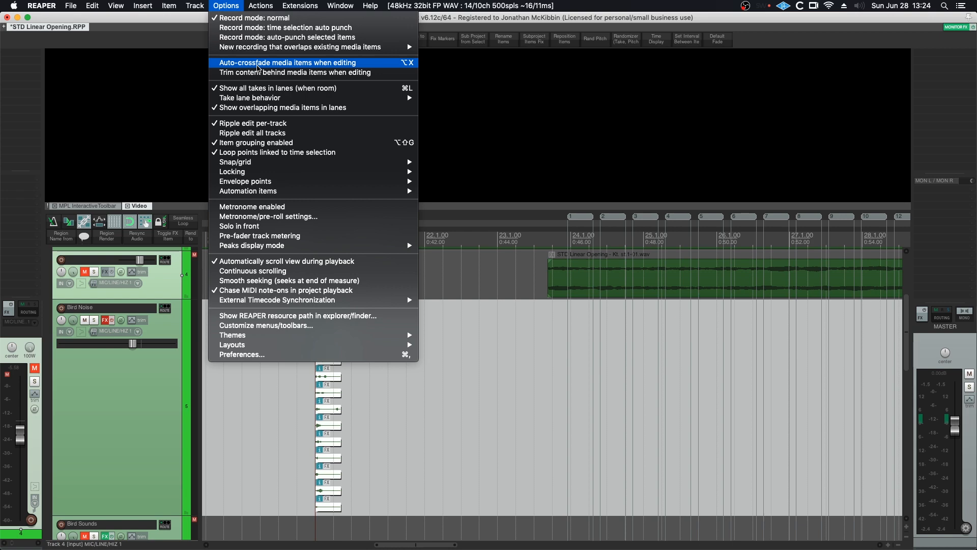
# - Marquee-select the stacked chirp items and implode them into takes on the same track
pyautogui.click(286, 62)
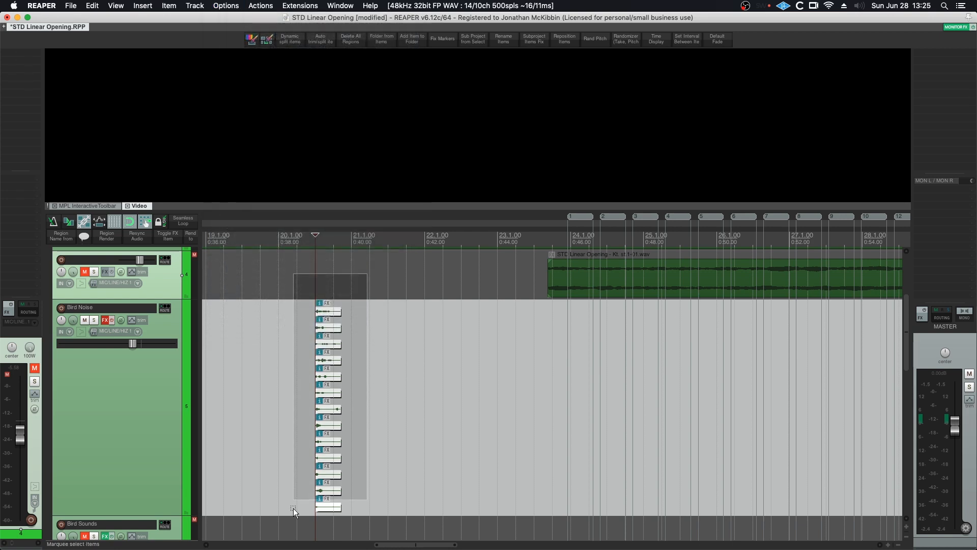
pyautogui.rightClick(328, 312)
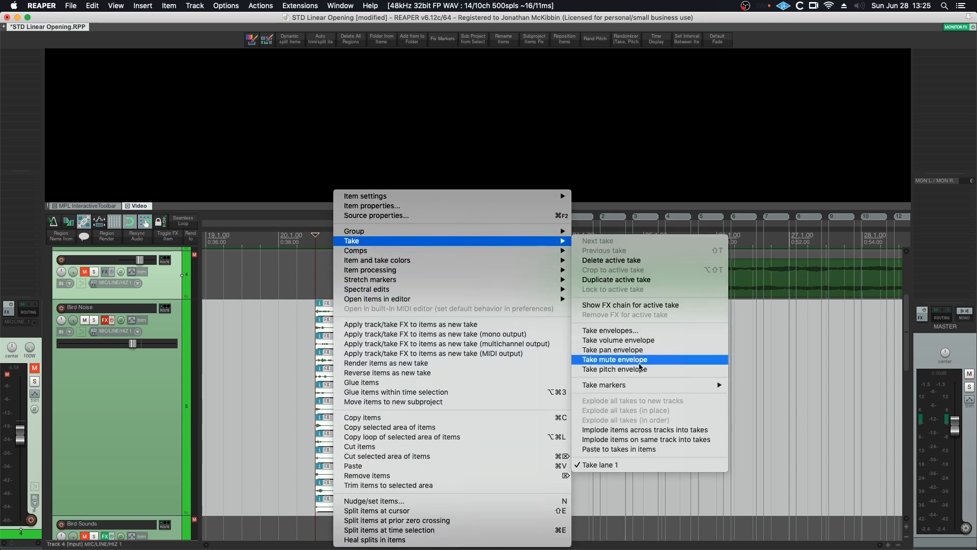
pyautogui.moveTo(654, 439)
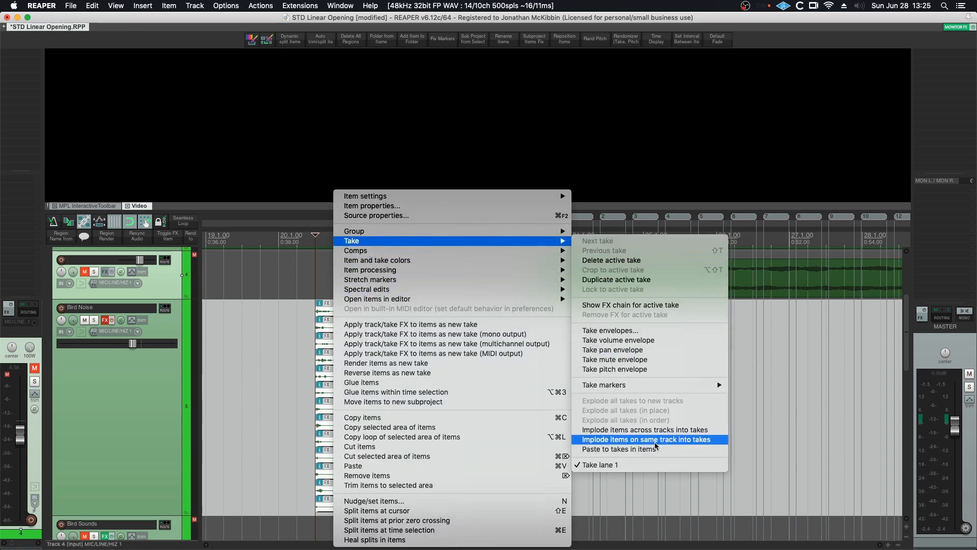
pyautogui.click(645, 439)
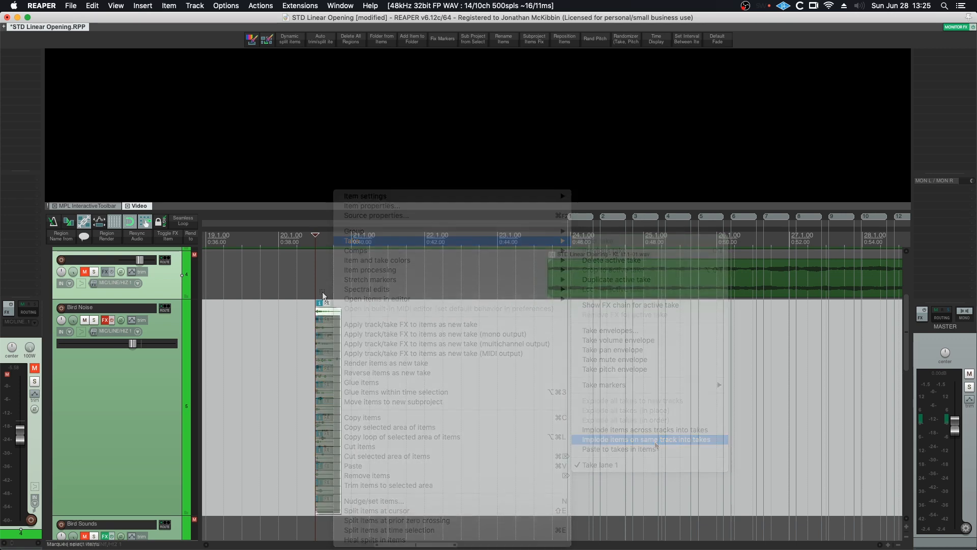
pyautogui.click(647, 439)
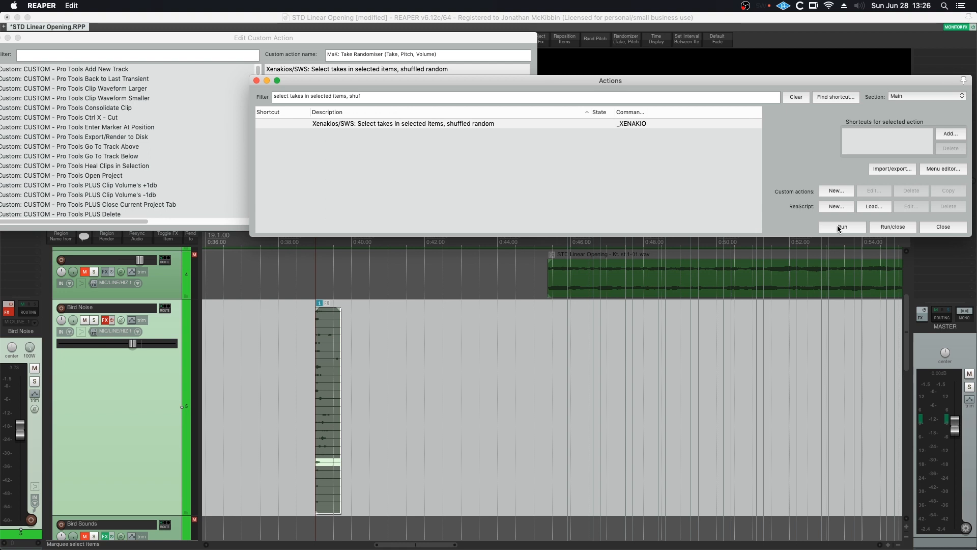
# - Run the Xenakios/SWS 'Select takes in selected items, shuffled random' action
pyautogui.click(841, 226)
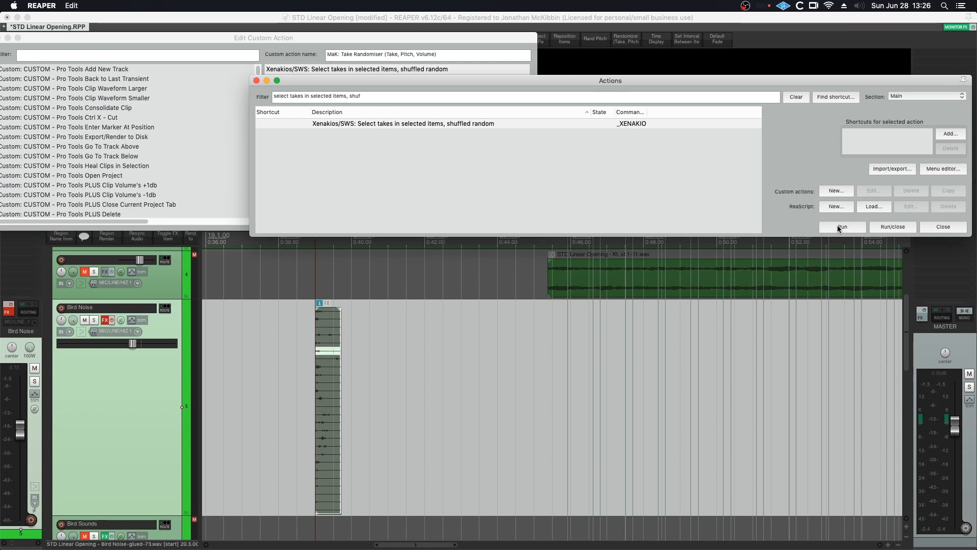
pyautogui.click(840, 226)
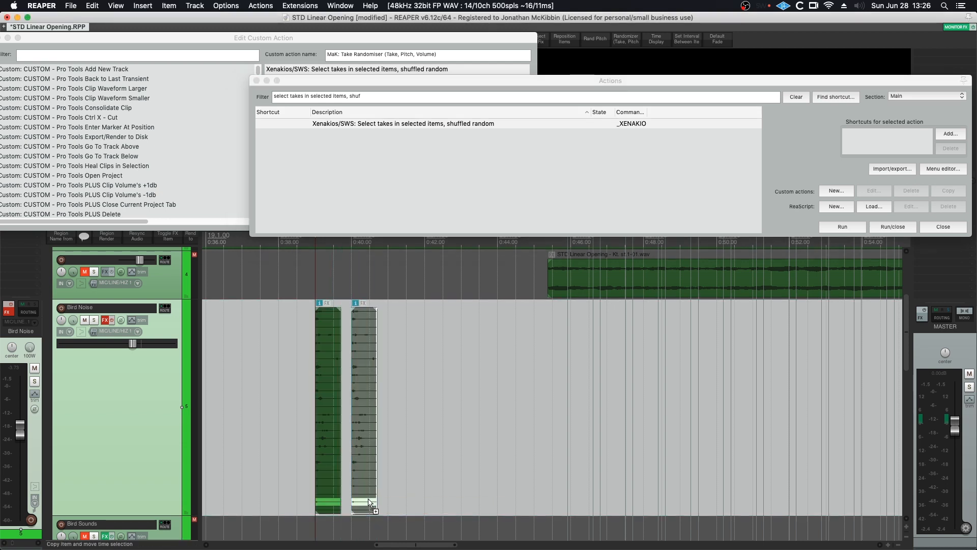
pyautogui.click(842, 226)
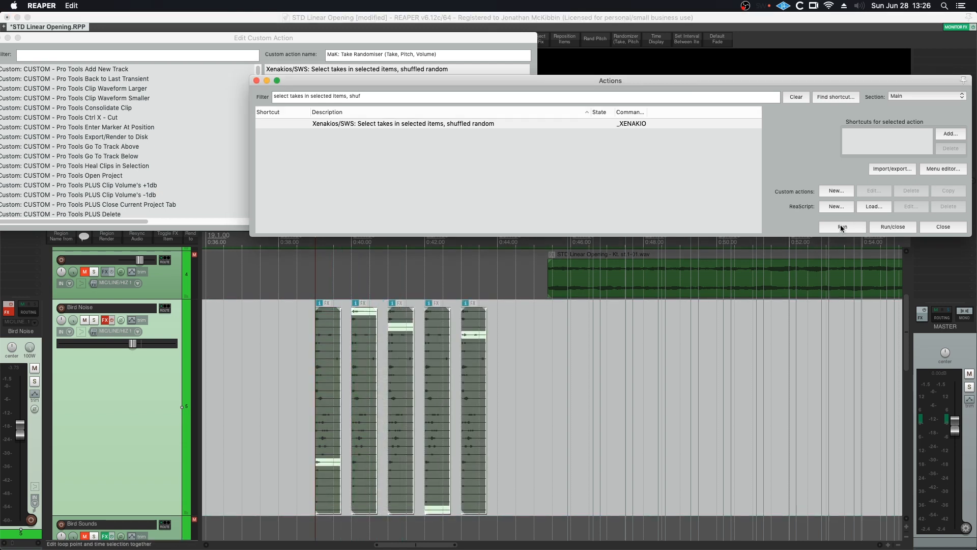
pyautogui.click(841, 226)
pyautogui.write('nudge active takes volume randomly')
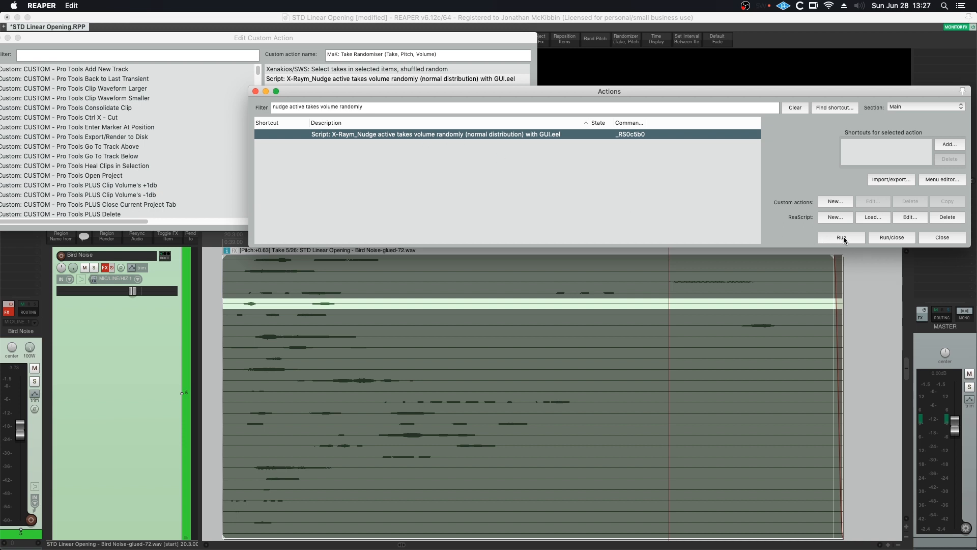
# - Launch X-Raym's random take-volume script and set its volume range to 37
pyautogui.click(841, 237)
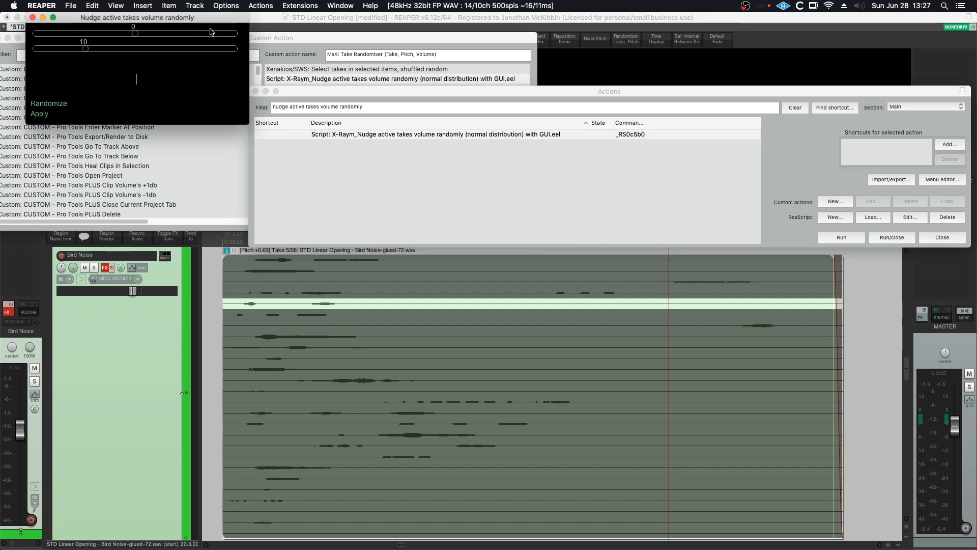
pyautogui.moveTo(136, 17); pyautogui.dragTo(286, 154)
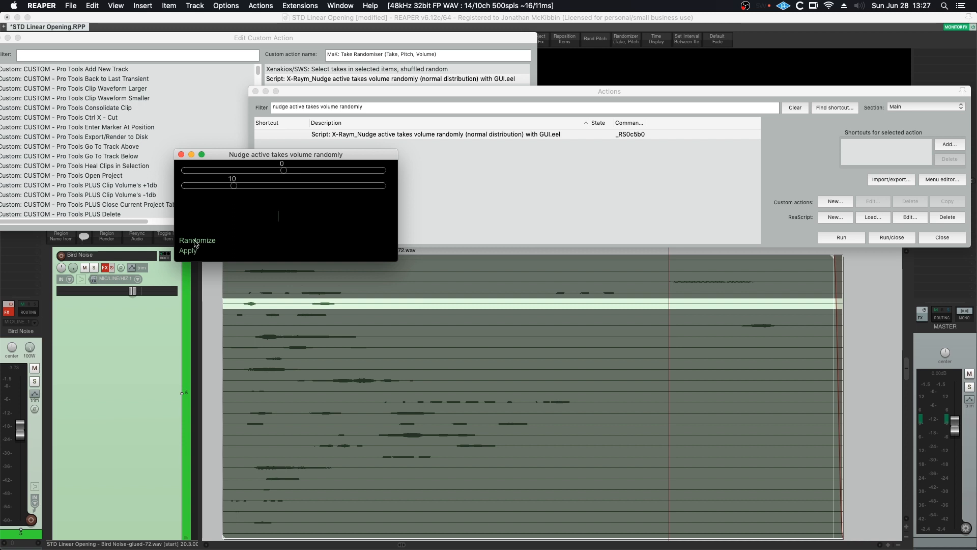
pyautogui.moveTo(284, 170); pyautogui.dragTo(323, 170)
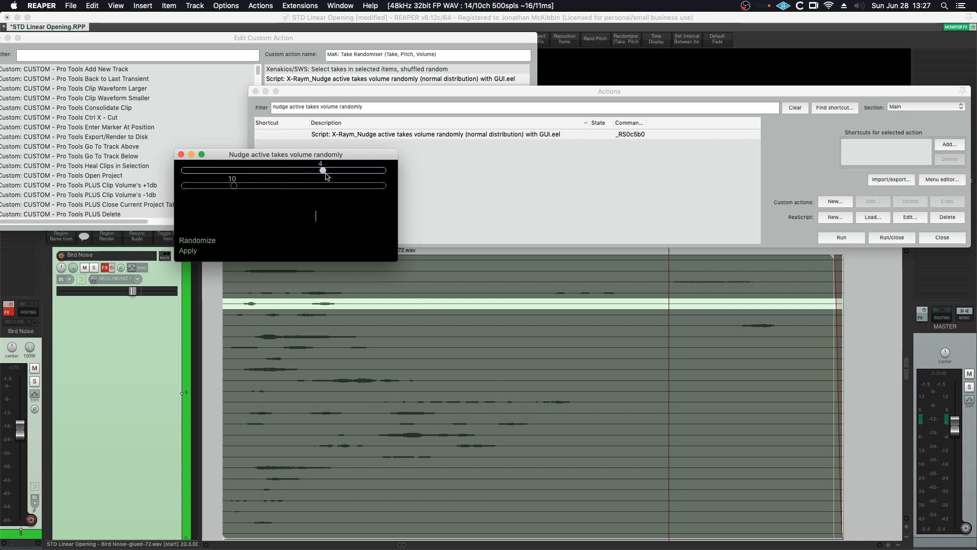
pyautogui.moveTo(322, 170); pyautogui.dragTo(281, 170)
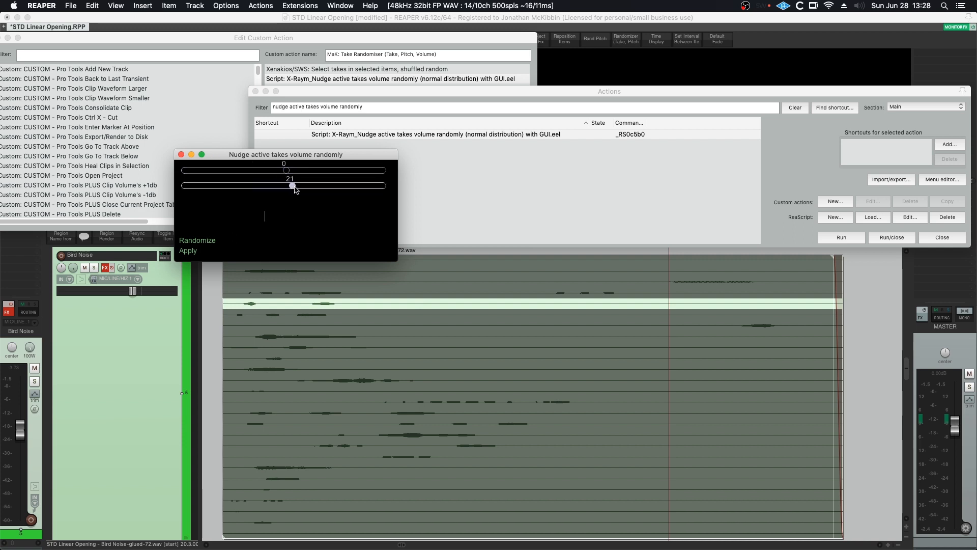
pyautogui.moveTo(292, 186); pyautogui.dragTo(280, 185)
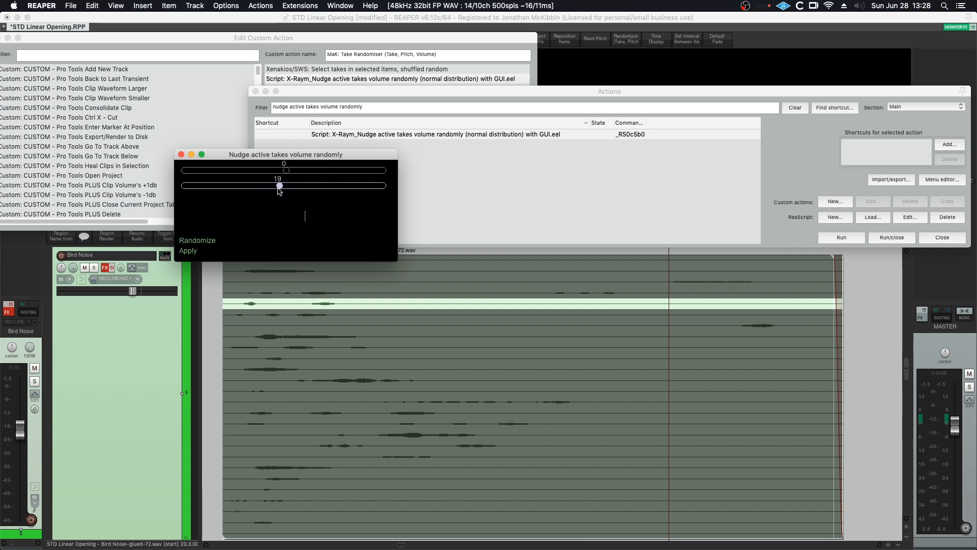
pyautogui.moveTo(278, 185); pyautogui.dragTo(194, 185)
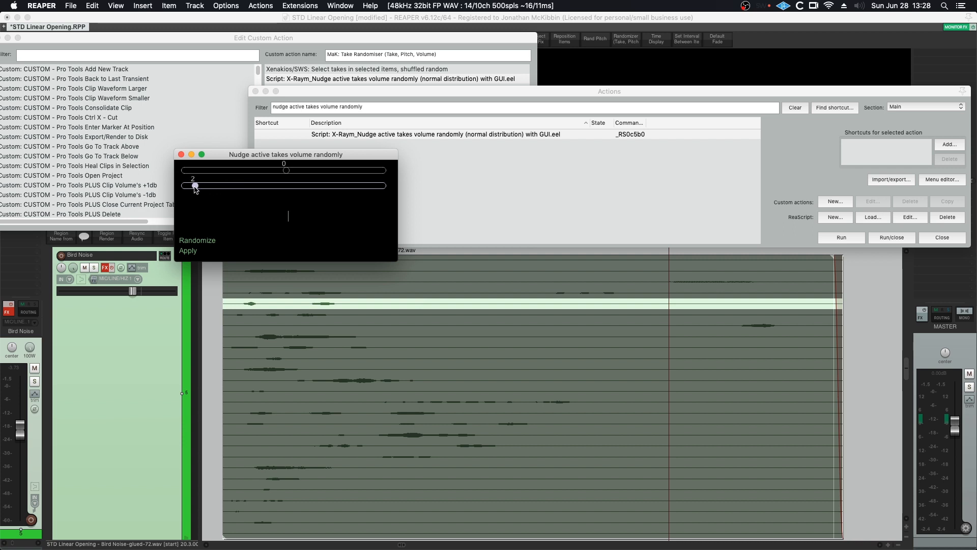
pyautogui.moveTo(194, 185); pyautogui.dragTo(200, 185)
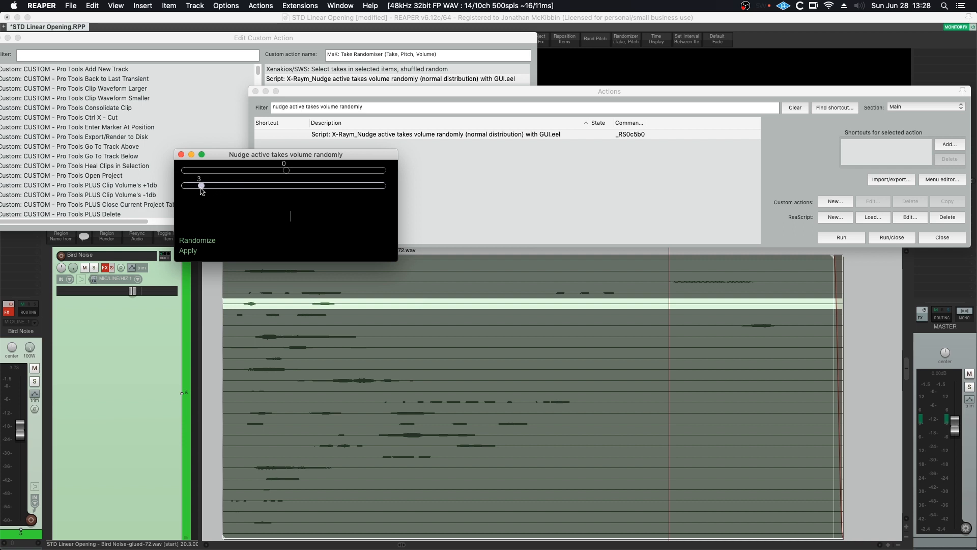
pyautogui.moveTo(200, 185); pyautogui.dragTo(212, 185)
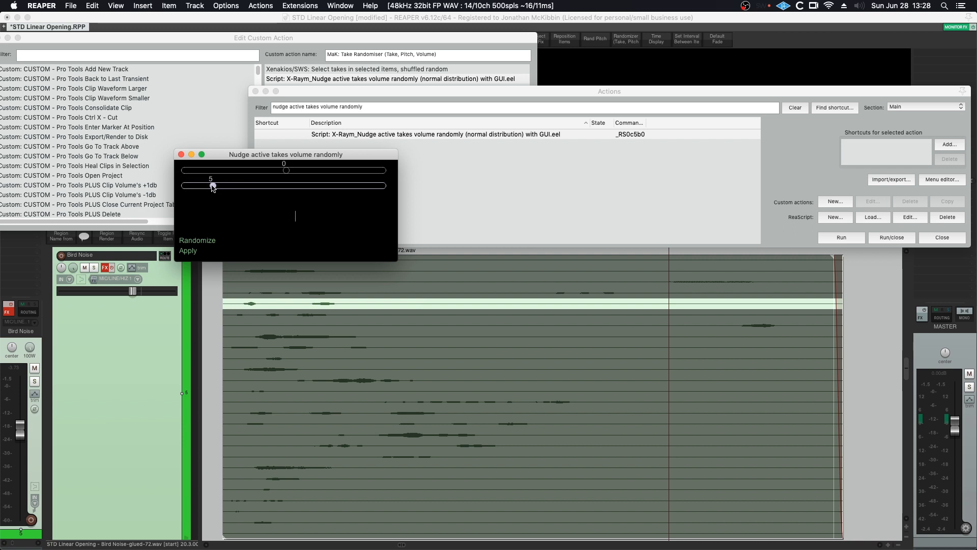
pyautogui.moveTo(210, 186); pyautogui.dragTo(303, 185)
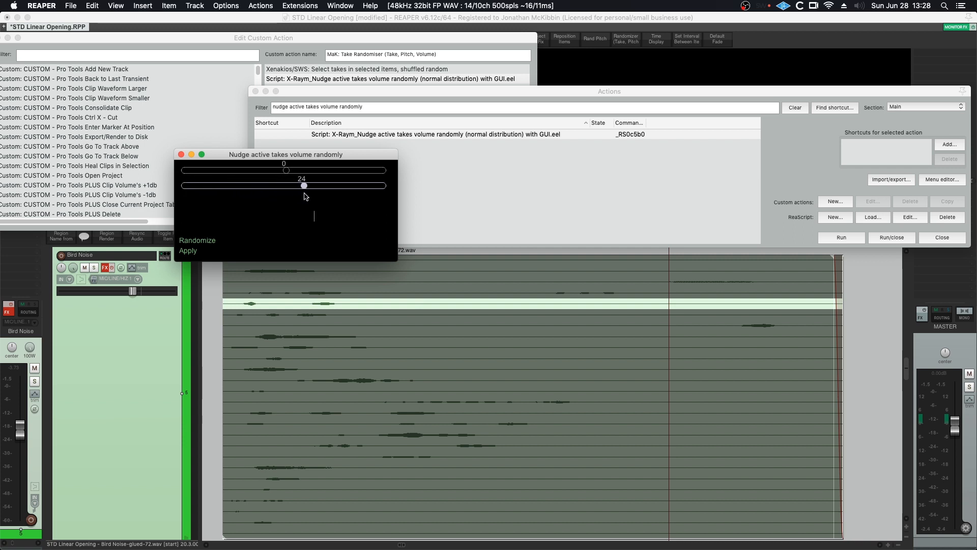
pyautogui.moveTo(304, 185); pyautogui.dragTo(381, 185)
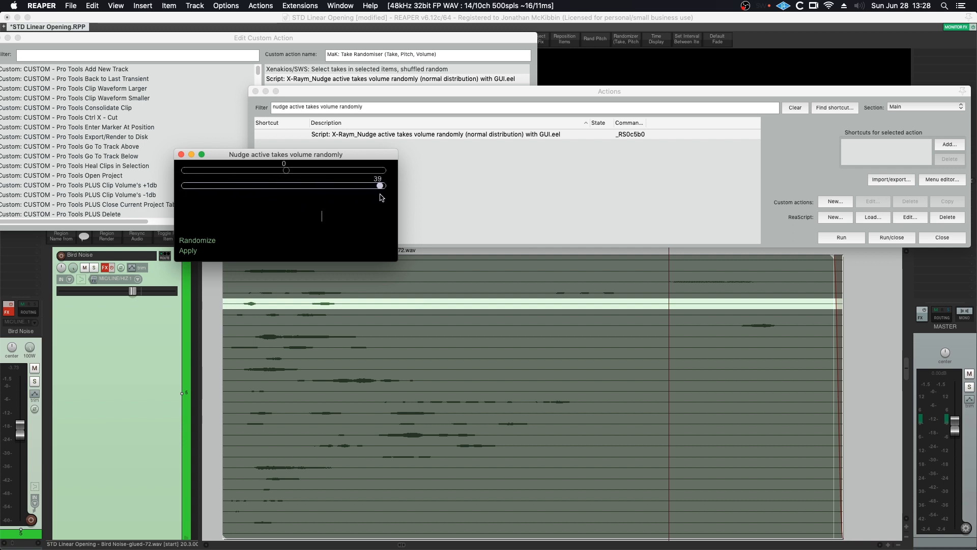
pyautogui.moveTo(381, 185); pyautogui.dragTo(371, 186)
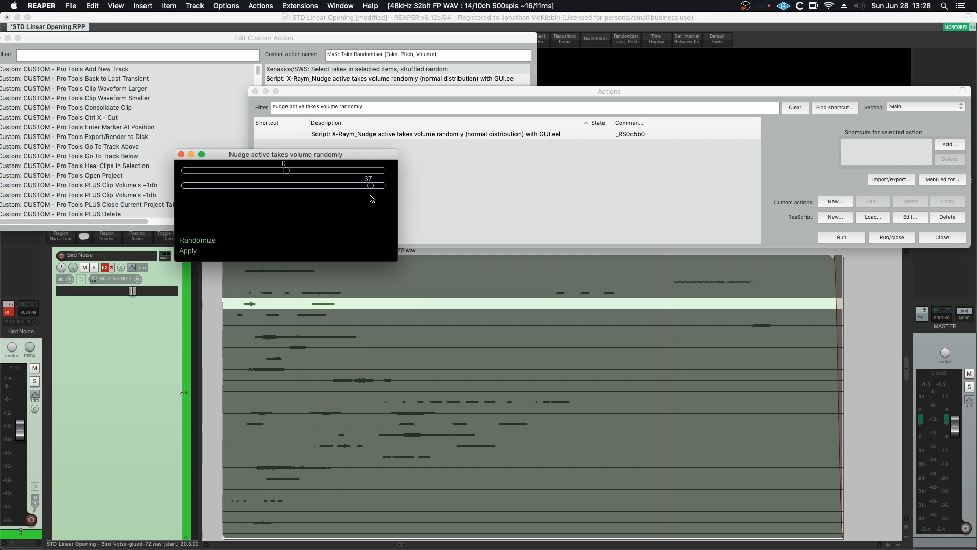
# - Randomize and apply take volumes, then narrow the range to 29 and reapply
pyautogui.click(188, 251)
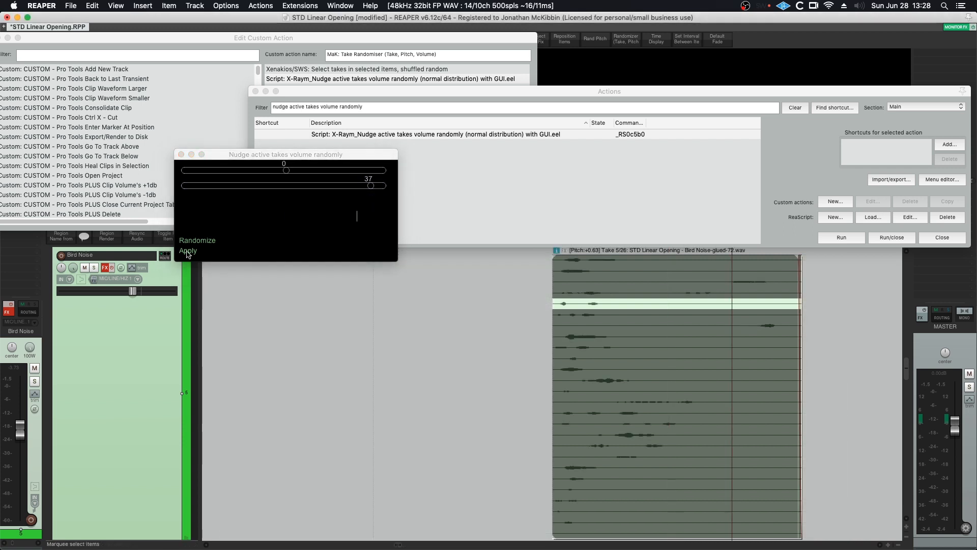
pyautogui.click(188, 250)
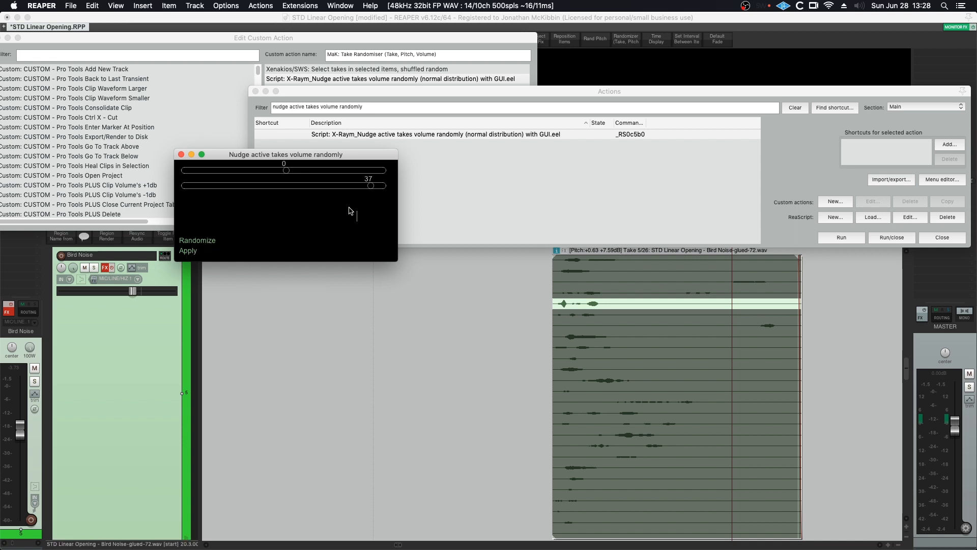
pyautogui.moveTo(371, 186); pyautogui.dragTo(345, 185)
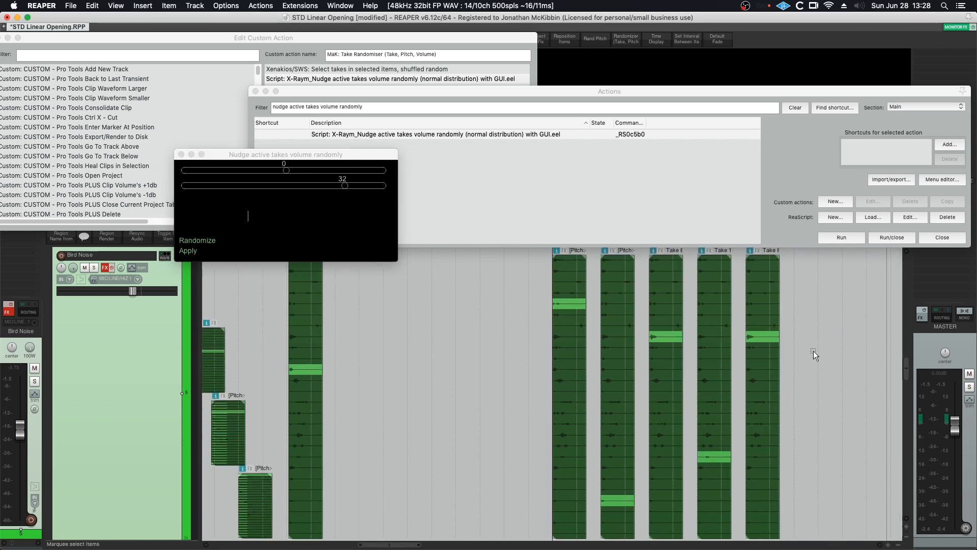
pyautogui.click(197, 240)
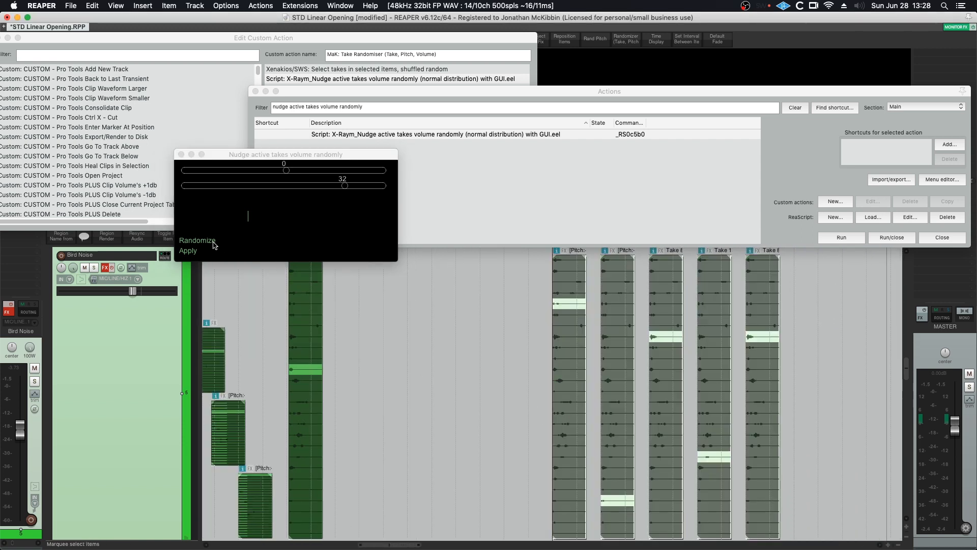
pyautogui.click(197, 240)
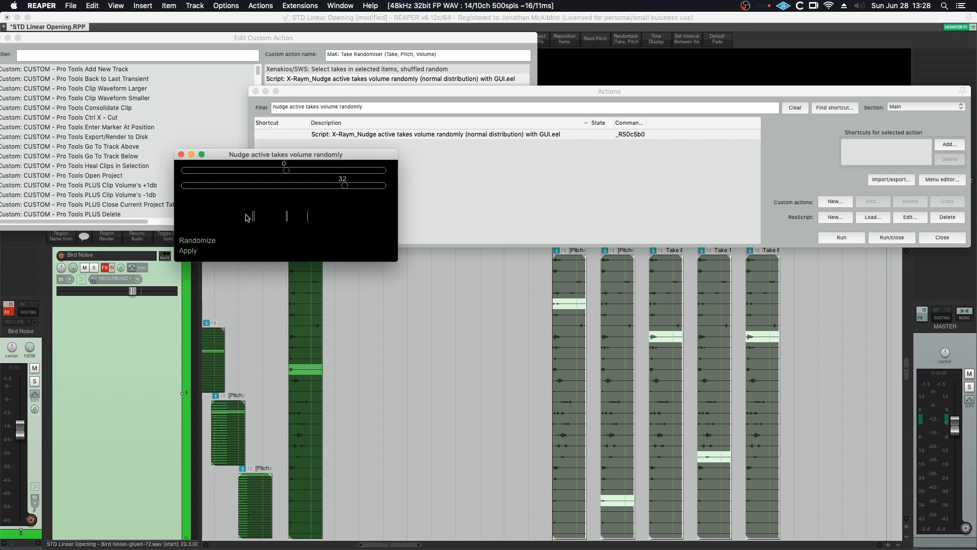
pyautogui.moveTo(346, 186); pyautogui.dragTo(336, 185)
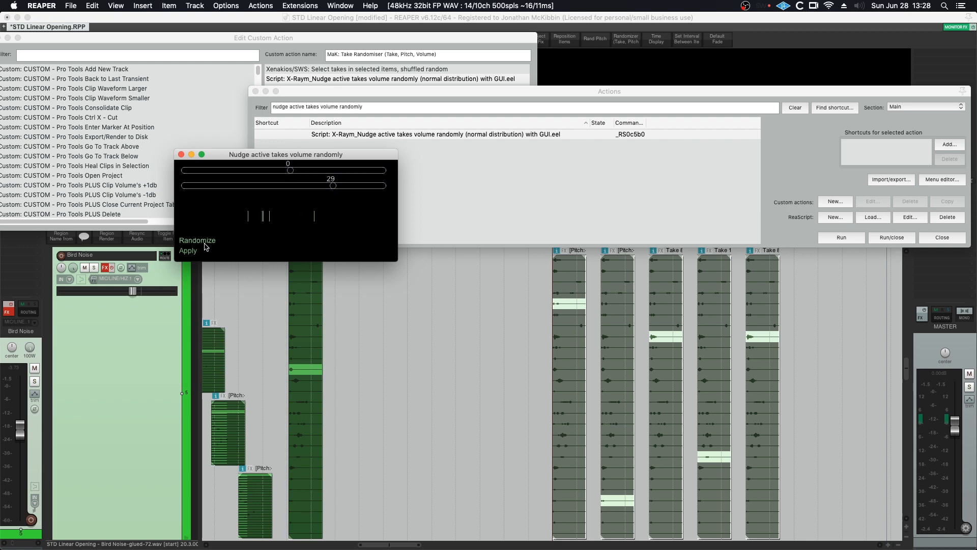
pyautogui.click(188, 251)
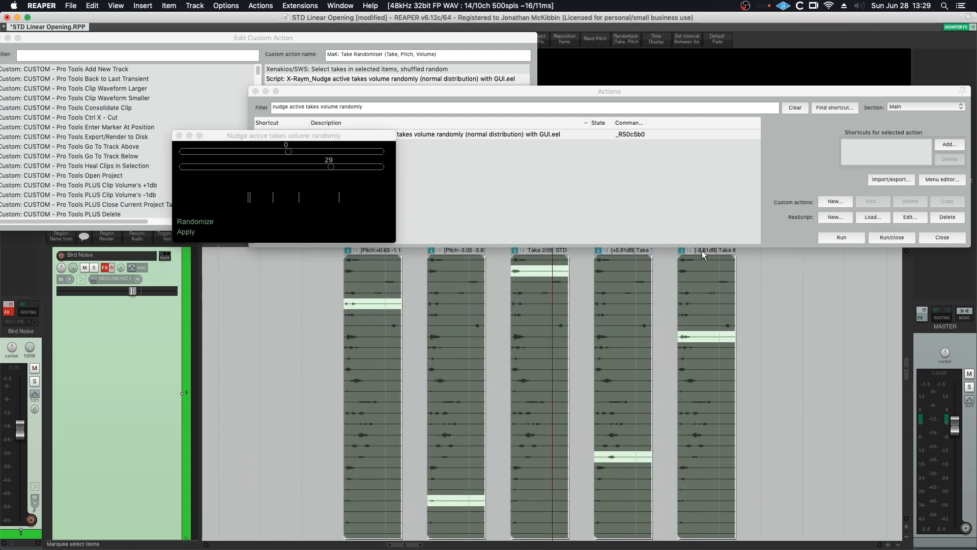
pyautogui.moveTo(705, 257)
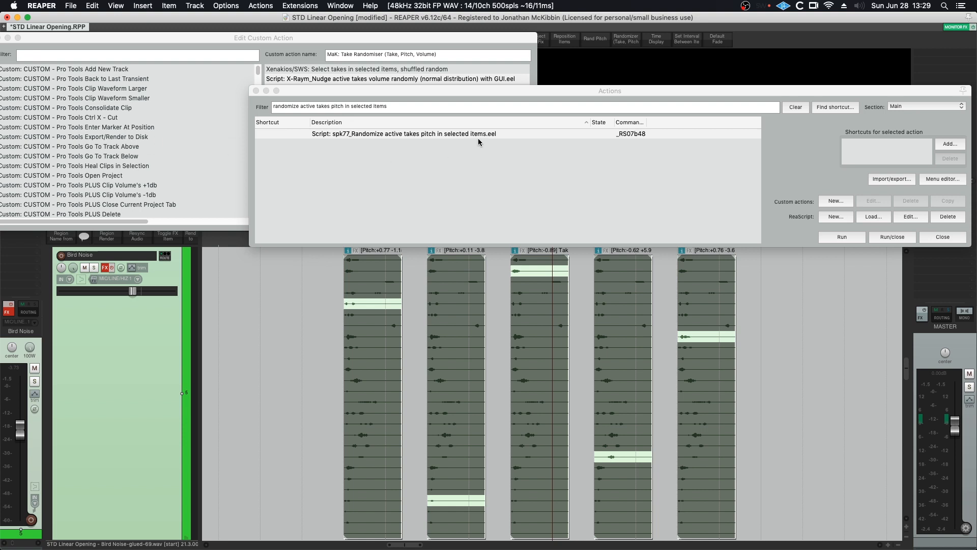
# - Run spk77's random take-pitch script twice, then choose an editor for it
pyautogui.click(403, 134)
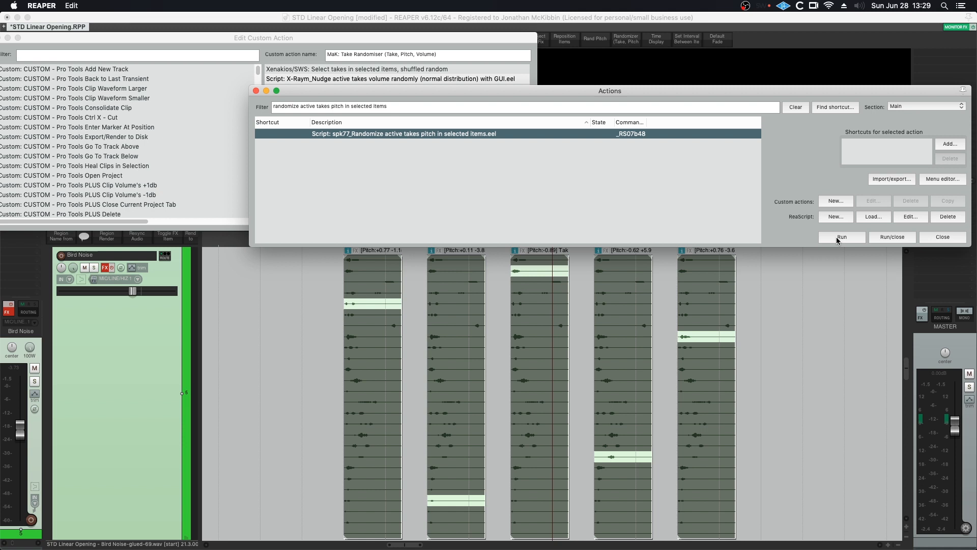
pyautogui.click(842, 237)
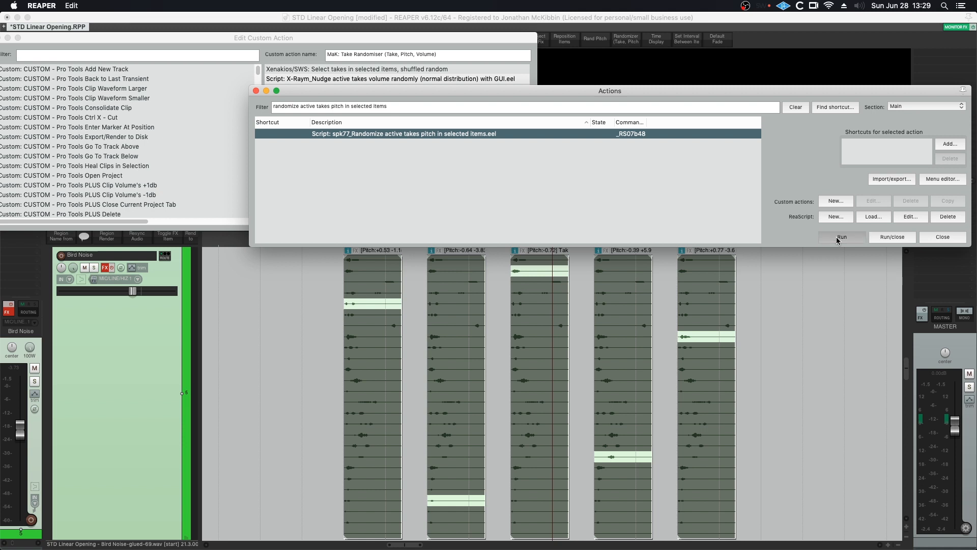
pyautogui.click(841, 236)
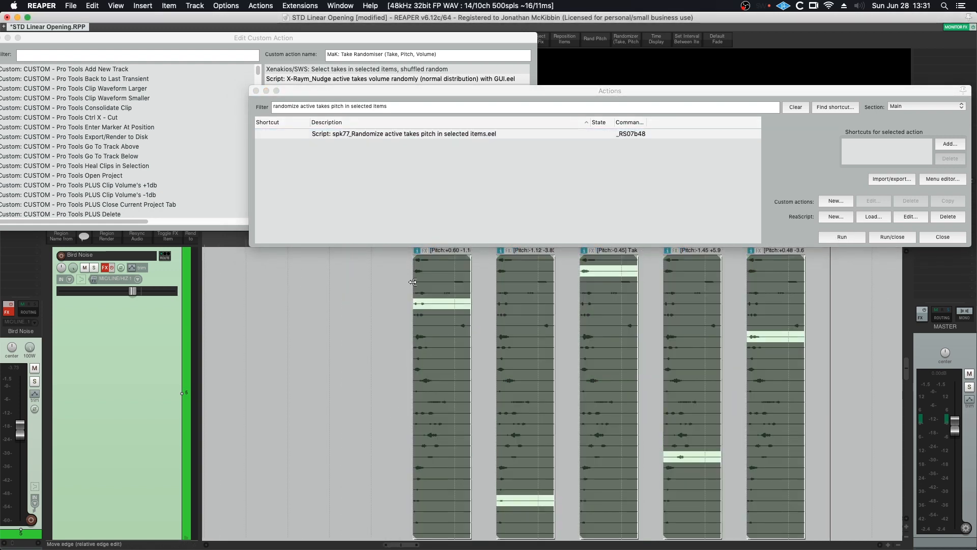
pyautogui.click(910, 216)
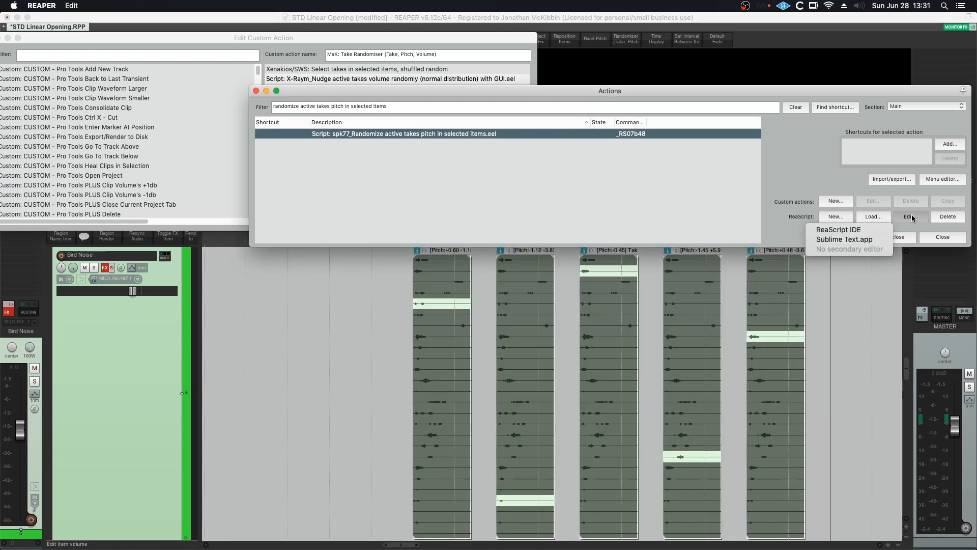
pyautogui.click(844, 239)
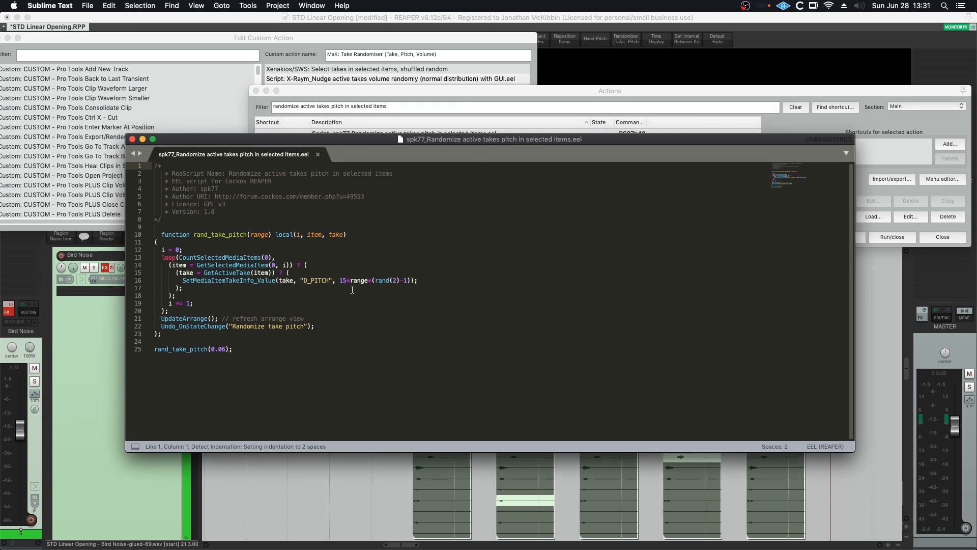
# - Replace the '15' before '*range' on line 16 with 50
pyautogui.click(342, 280)
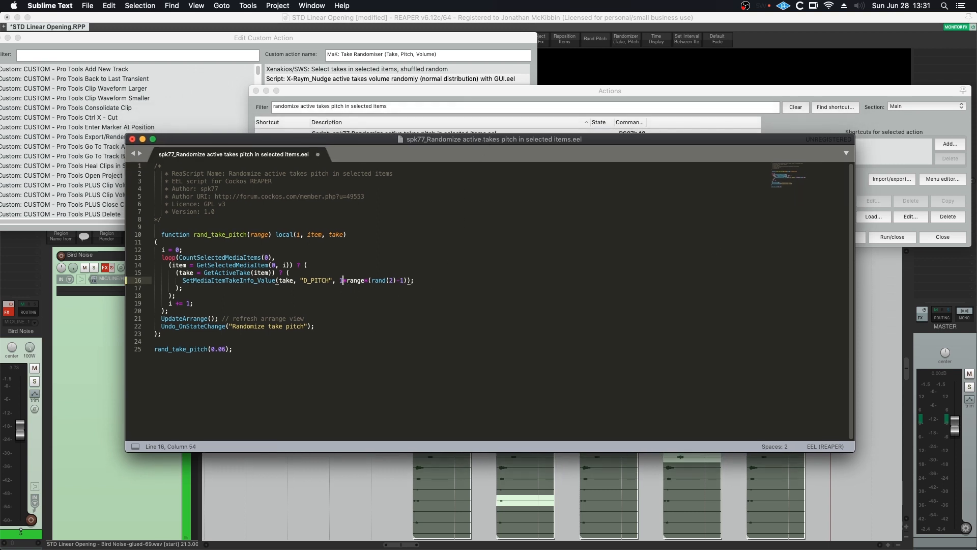
pyautogui.press('backspace')
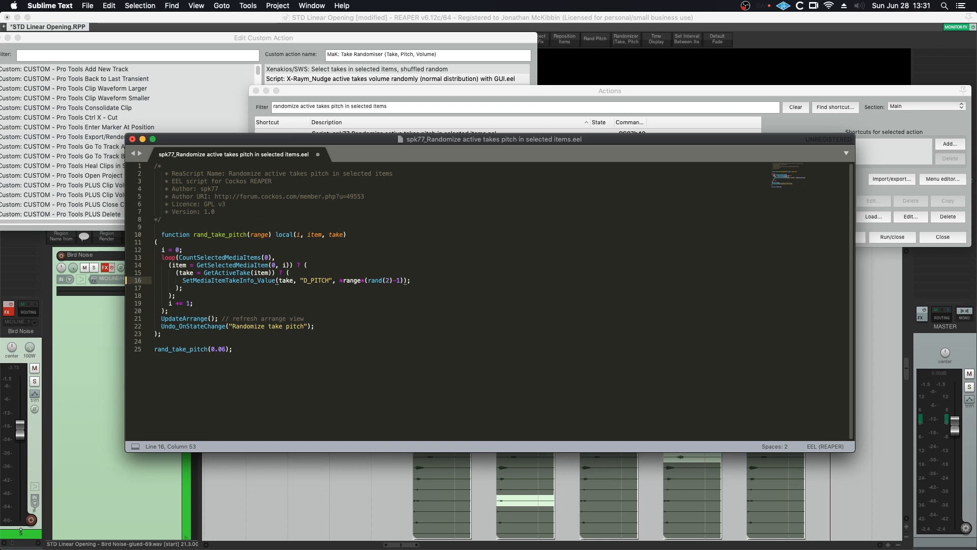
pyautogui.write('50')
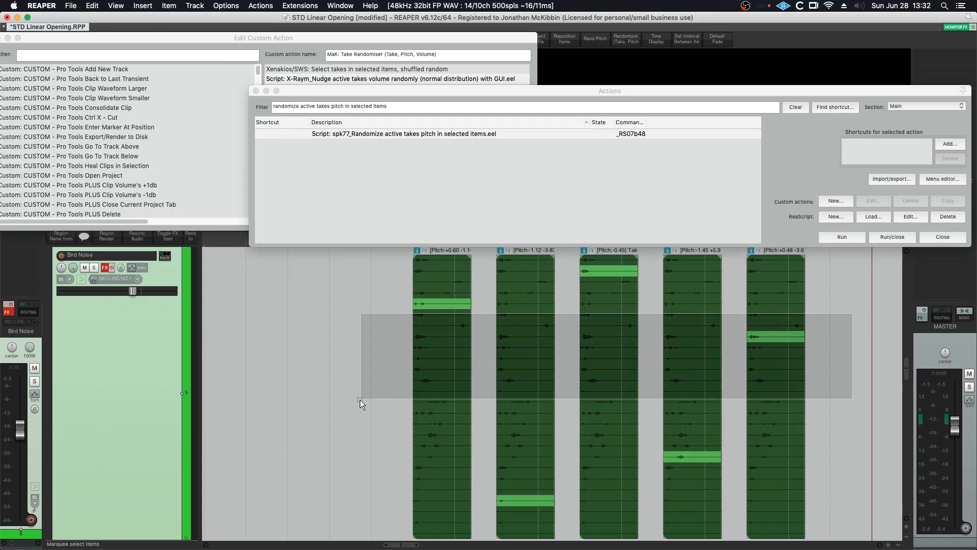
# - Rerun the edited spk77 pitch randomizer on the five selected chirp items
pyautogui.click(841, 237)
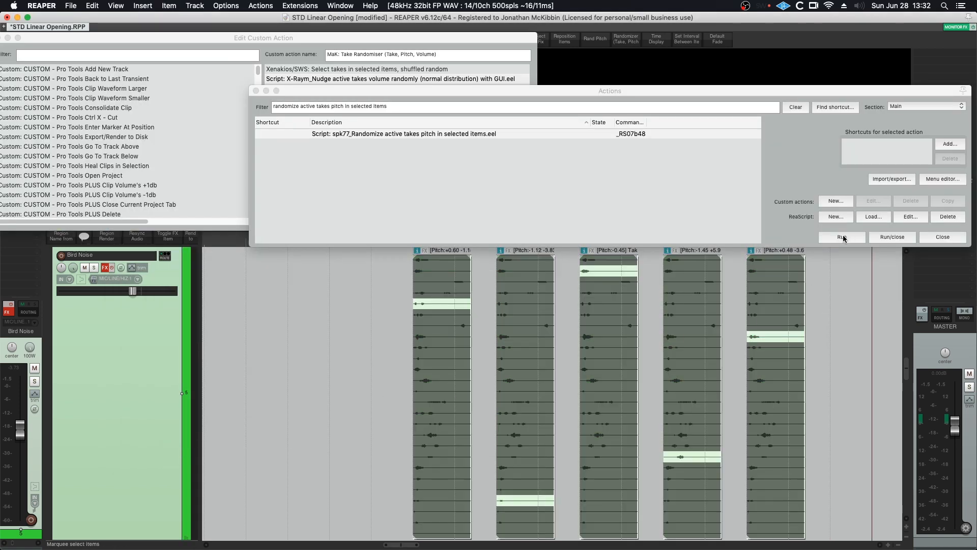
pyautogui.click(842, 237)
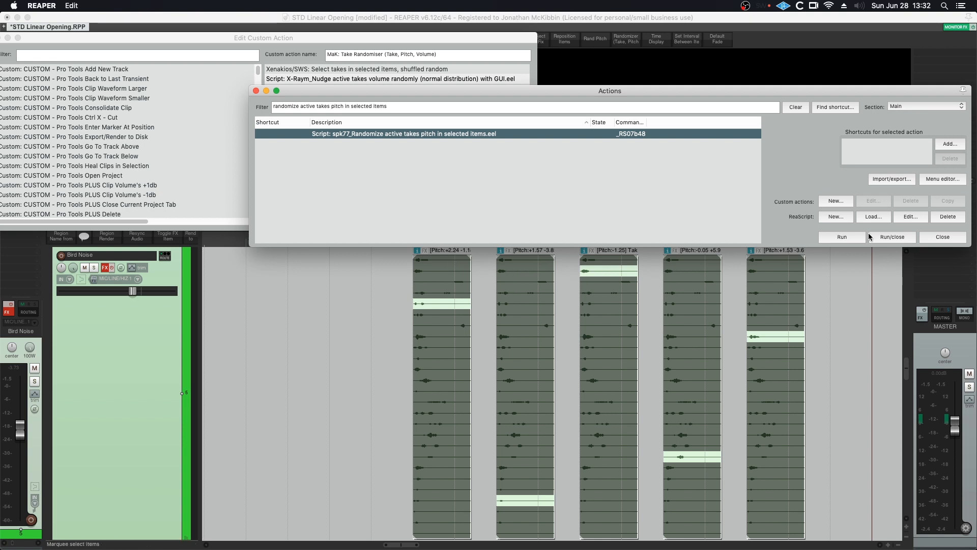
pyautogui.click(841, 237)
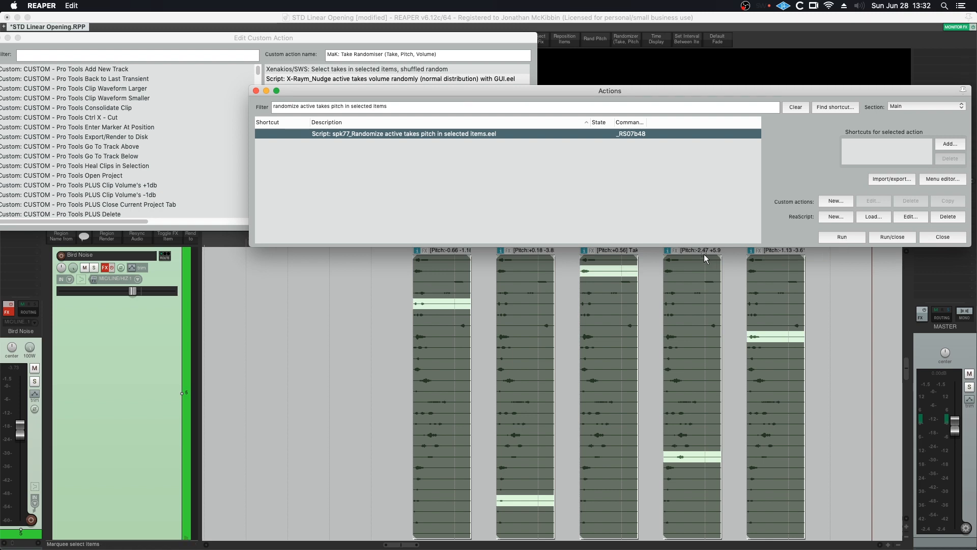
pyautogui.moveTo(798, 250)
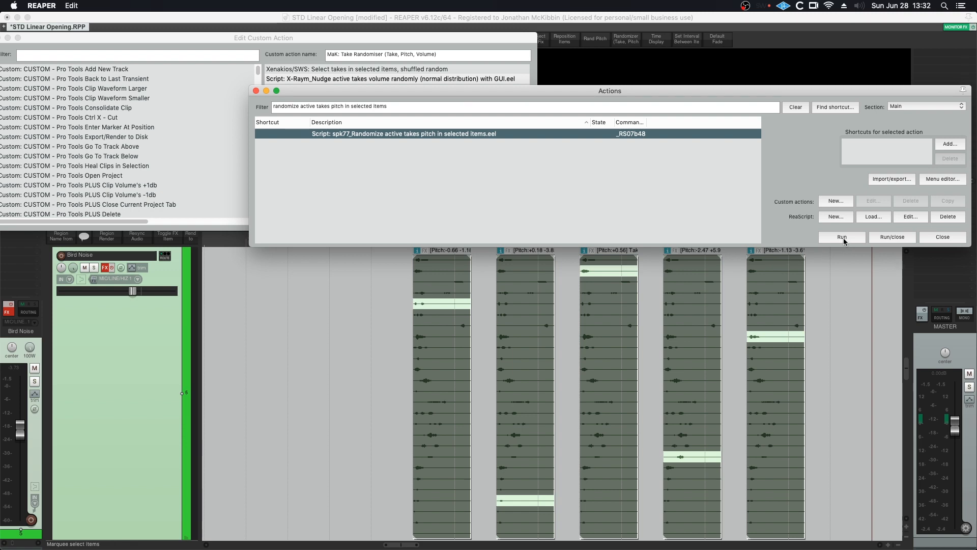
pyautogui.click(842, 237)
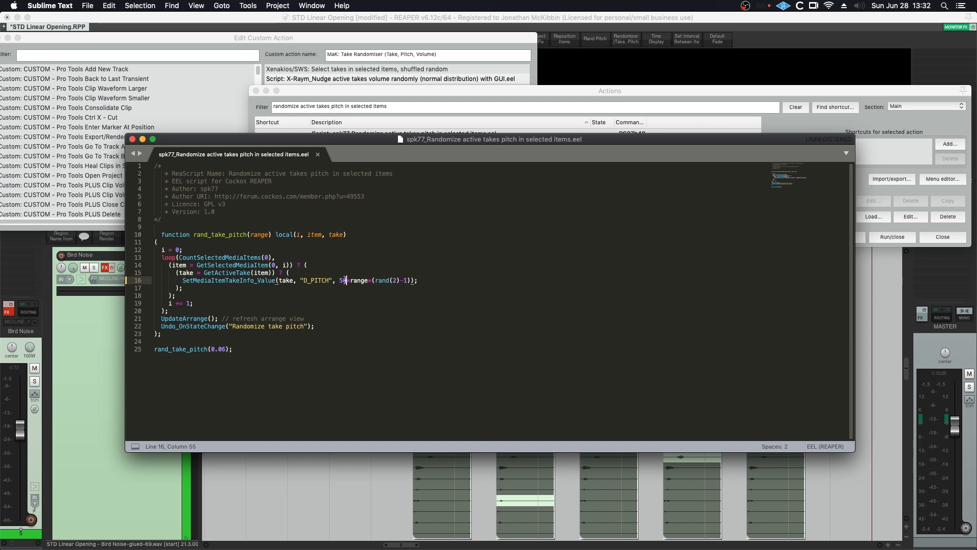
# - Change the multiplier before *range on line 16 of the spk77 pitch script to 5
pyautogui.write('15')
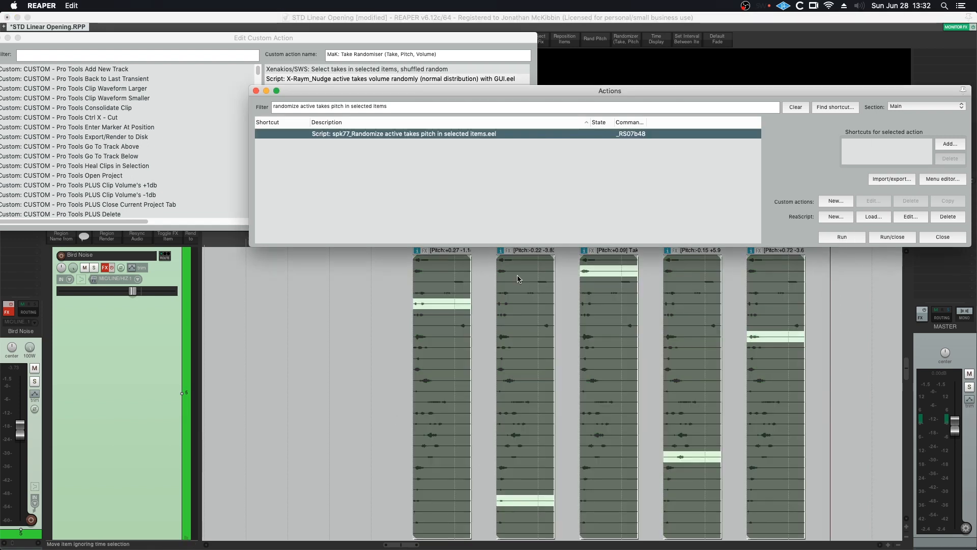
pyautogui.moveTo(756, 255)
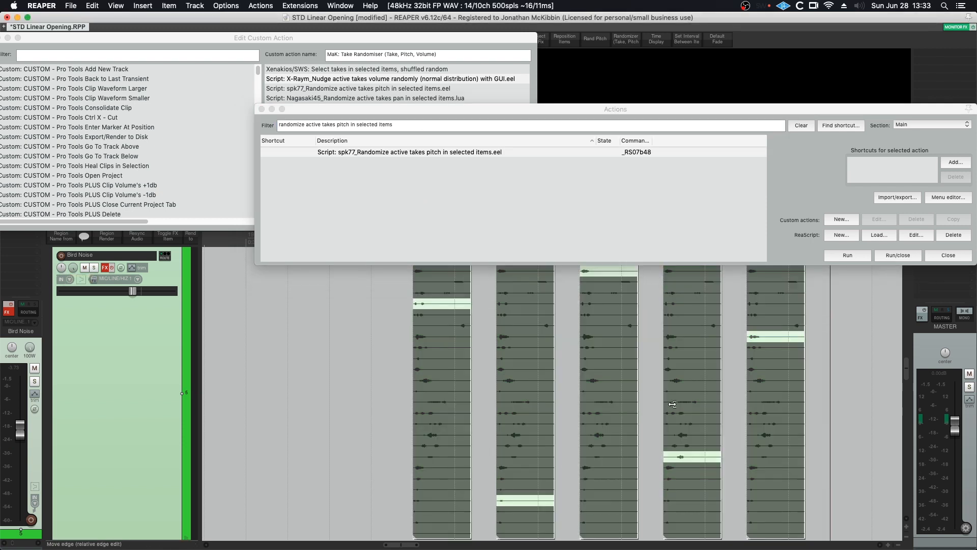
pyautogui.moveTo(633, 285)
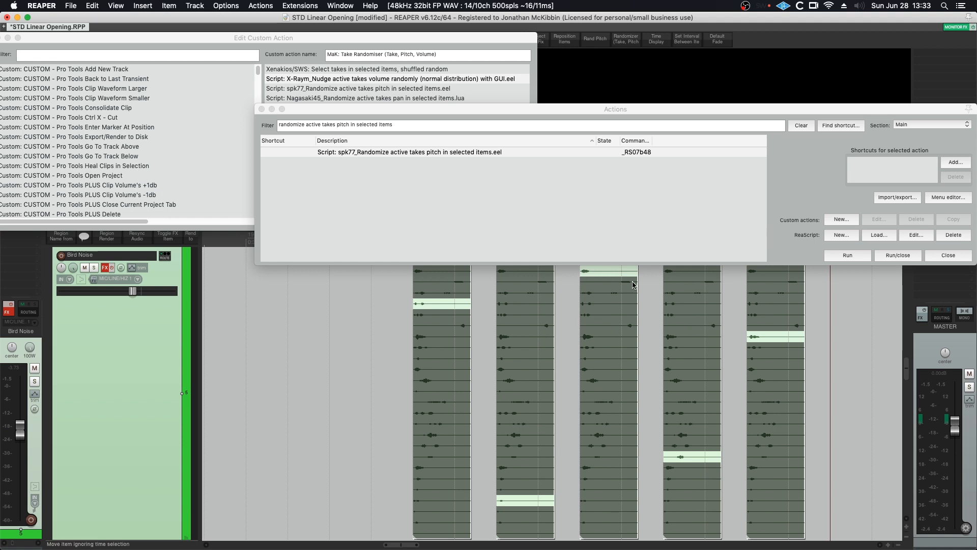
pyautogui.click(365, 98)
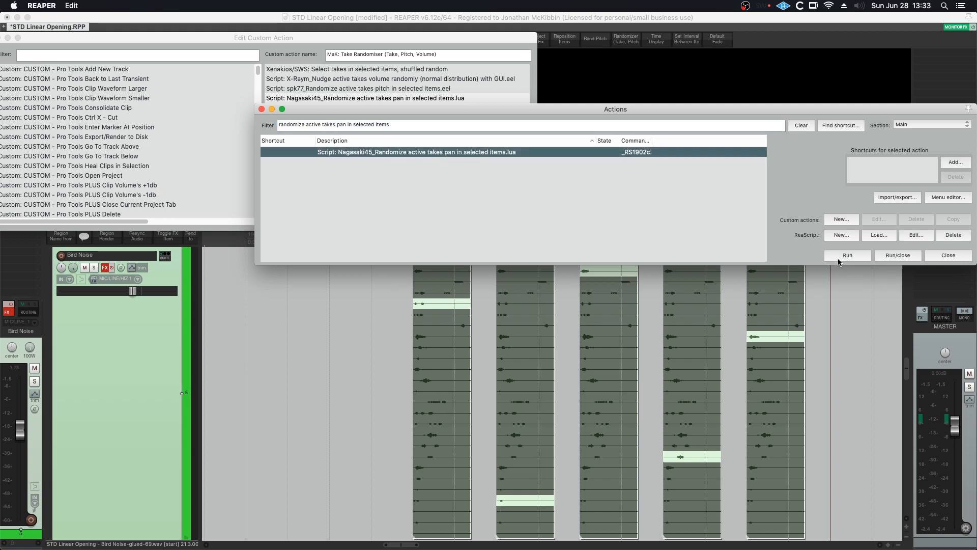
# - Run Nagasaki45's Lua script to randomize active take pan on the selected chirp items
pyautogui.click(846, 255)
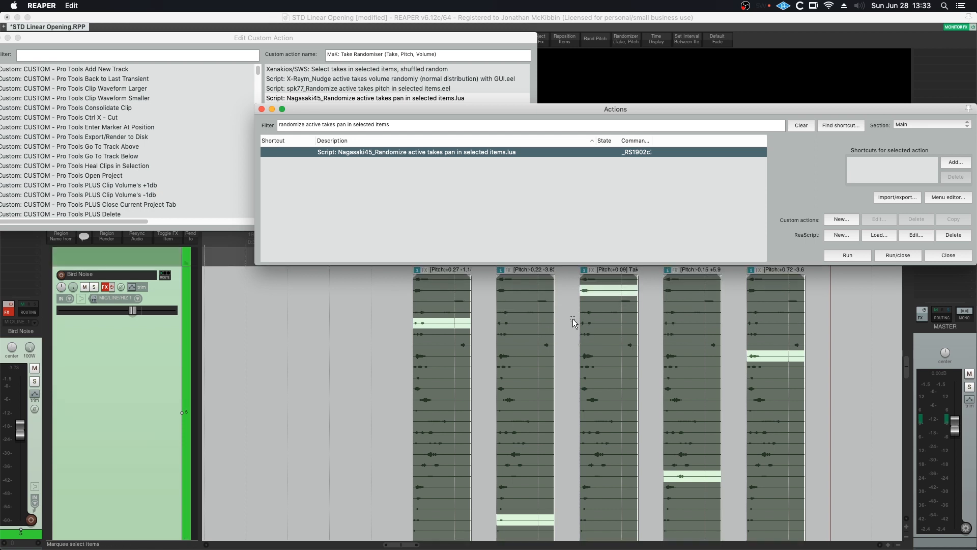
pyautogui.moveTo(776, 400)
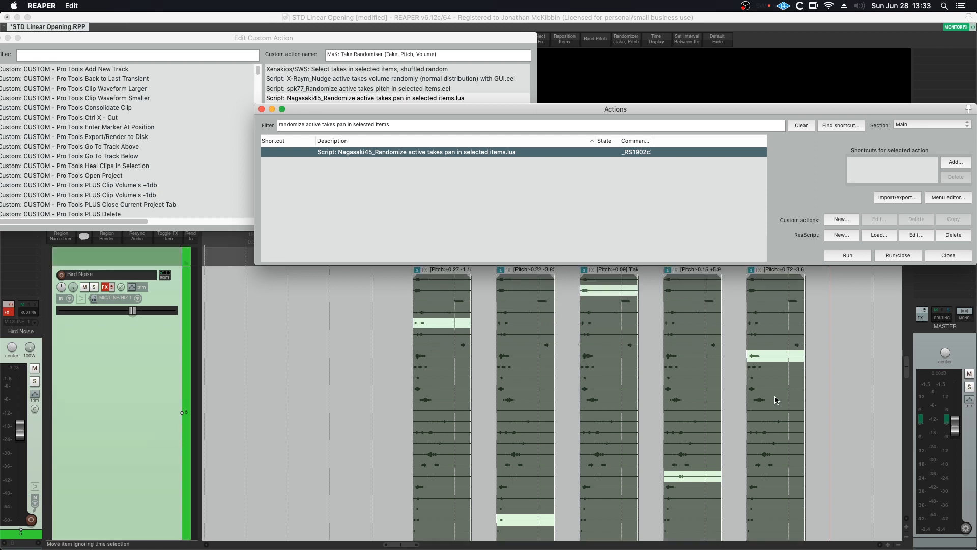
pyautogui.moveTo(469, 371)
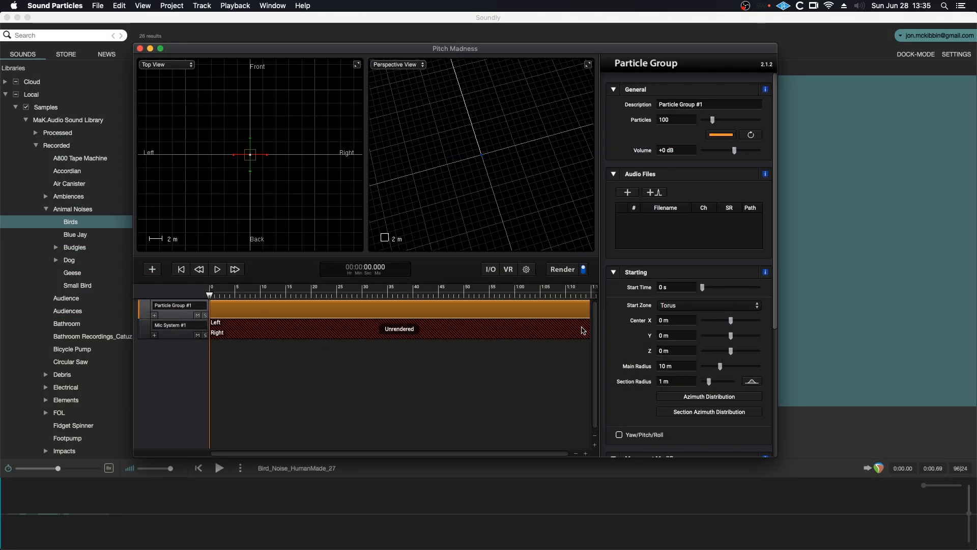
pyautogui.moveTo(480, 50)
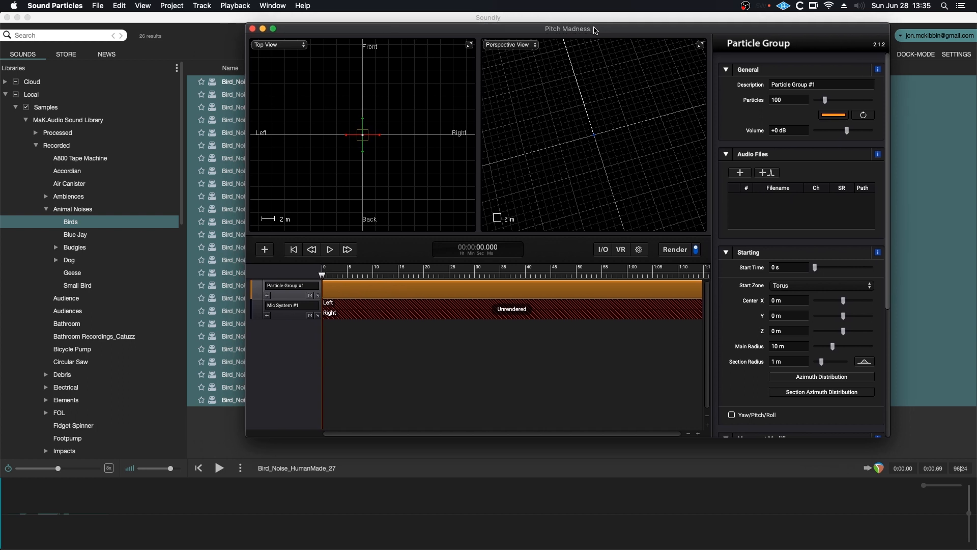
pyautogui.moveTo(251, 154)
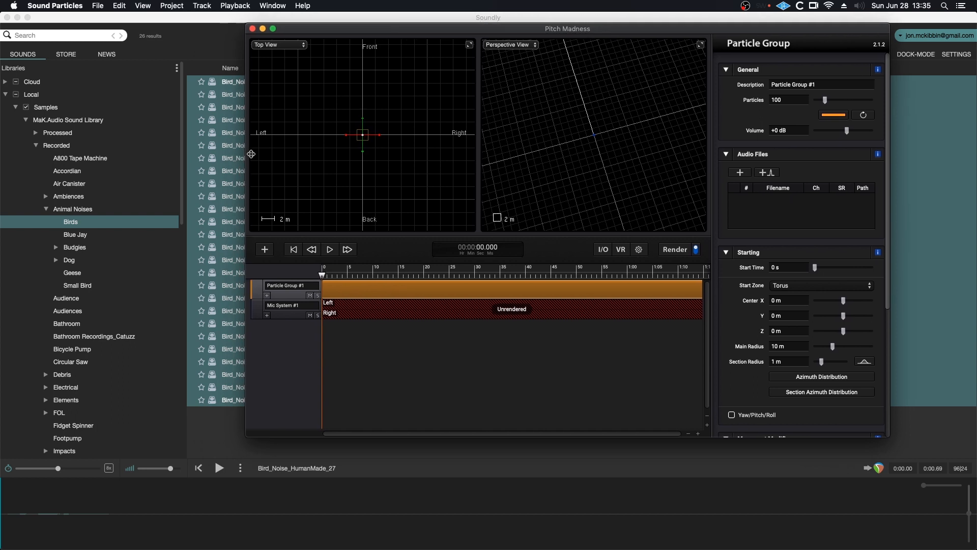
pyautogui.moveTo(235, 153)
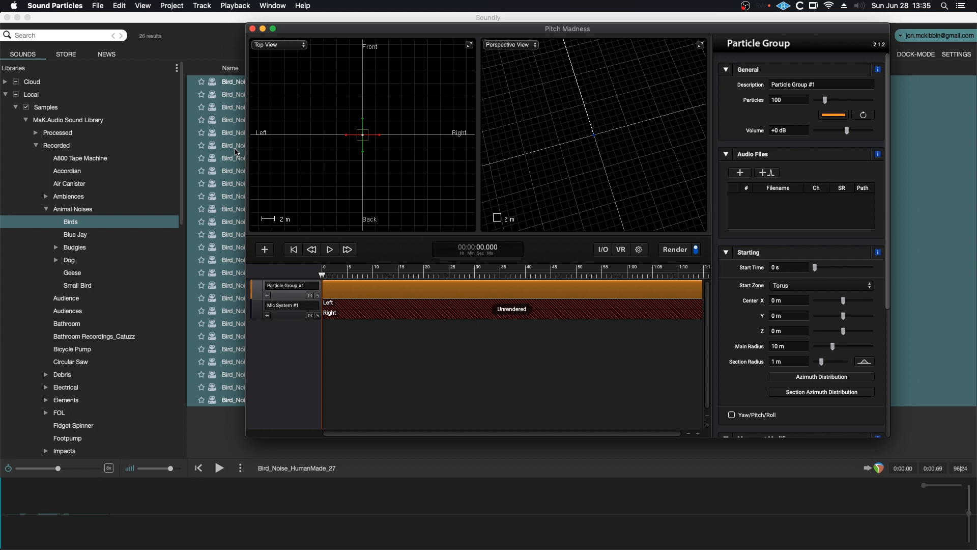
pyautogui.moveTo(339, 91)
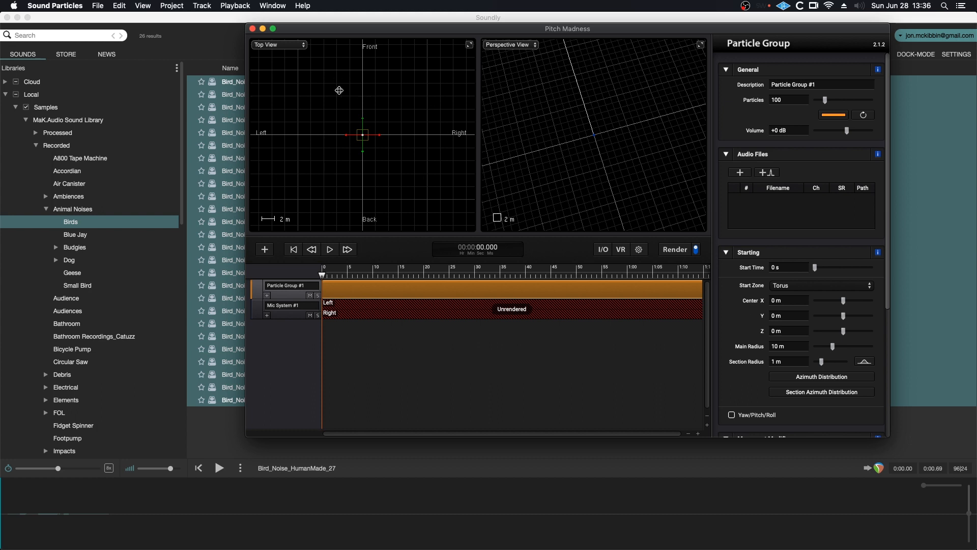
pyautogui.moveTo(472, 182)
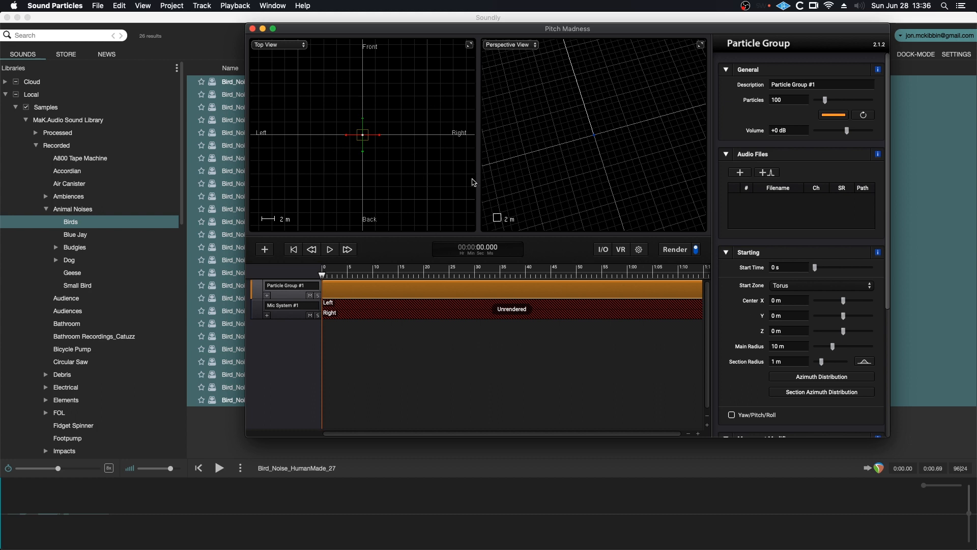
pyautogui.click(97, 6)
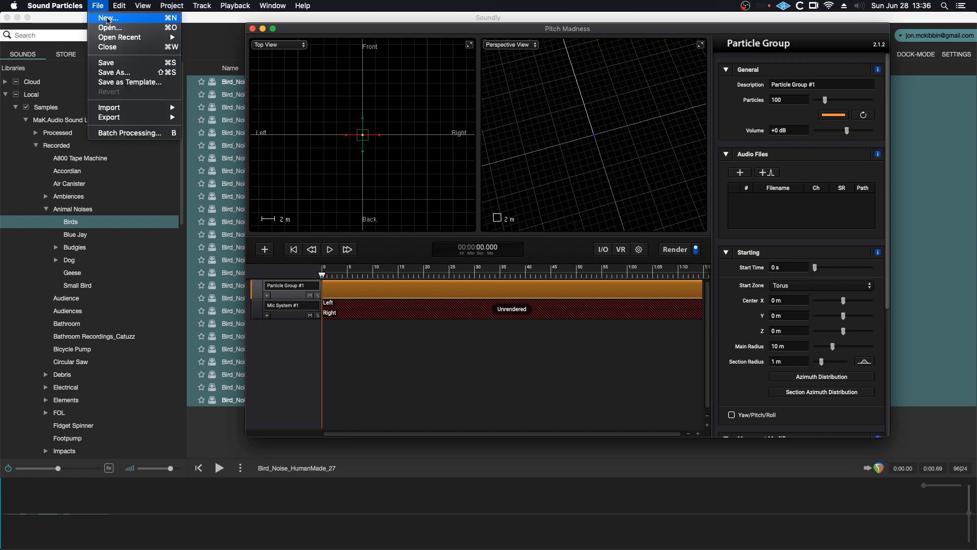
# - Start a new project and preview the Pitch Madness original and template sounds
pyautogui.click(109, 17)
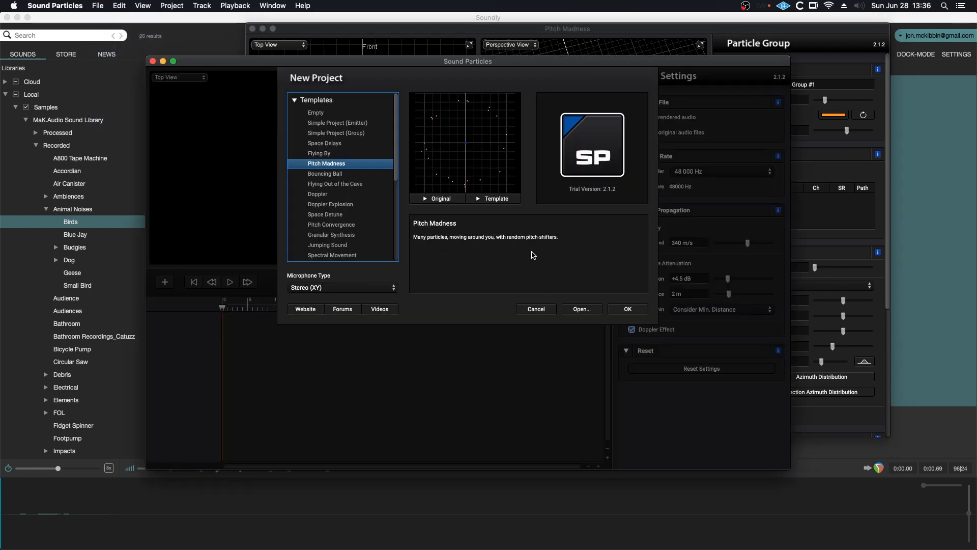
pyautogui.click(425, 198)
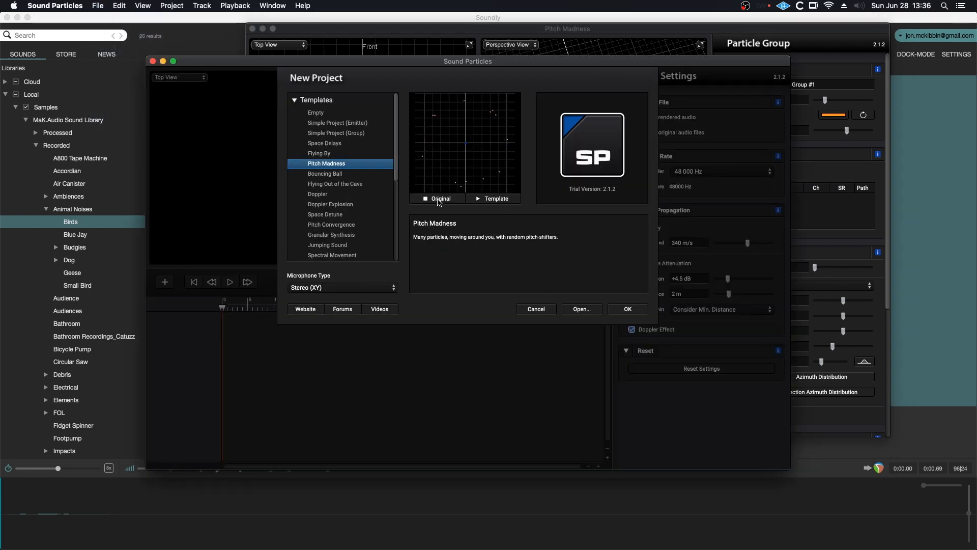
pyautogui.click(478, 198)
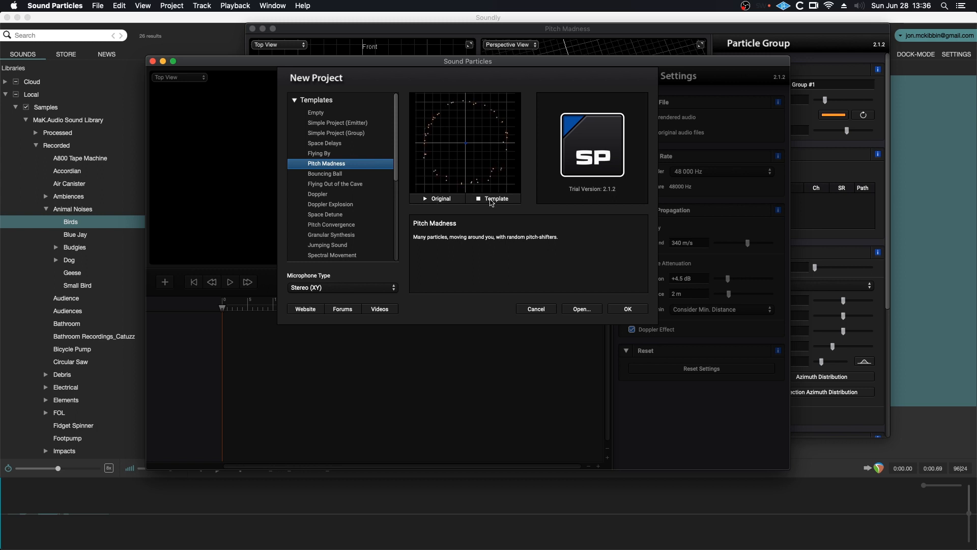
pyautogui.click(478, 198)
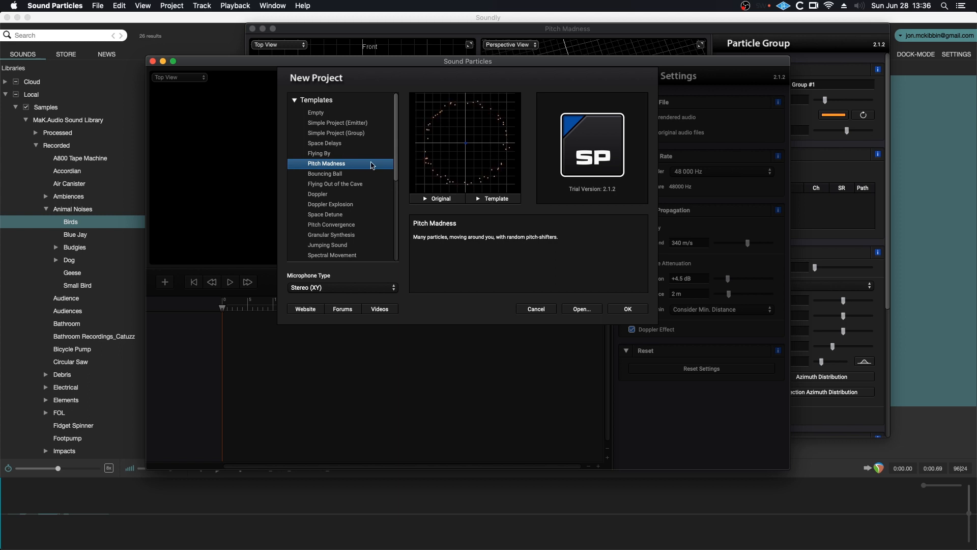
# - Browse Flying By and Bouncing Ball, then create the project from Simple Project (Emitter)
pyautogui.click(319, 153)
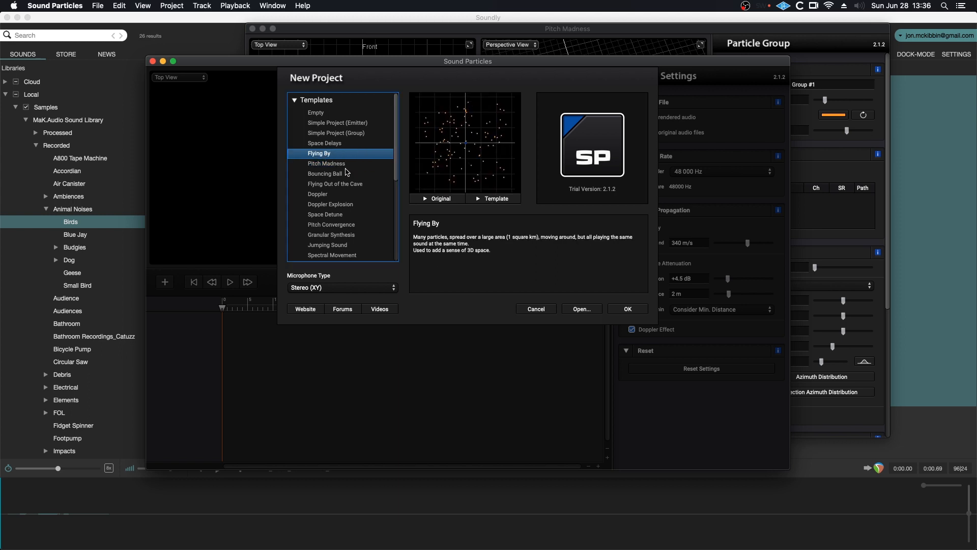
pyautogui.click(325, 173)
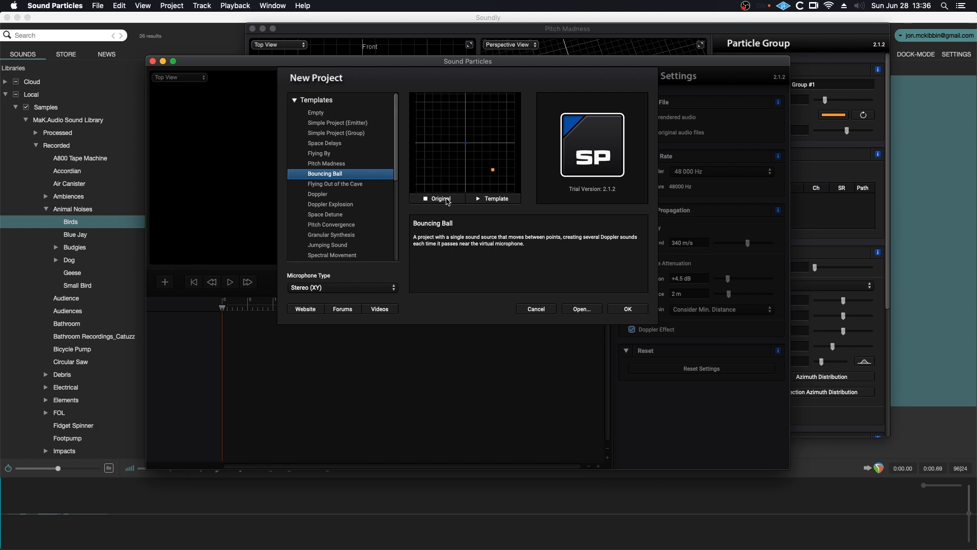
pyautogui.click(479, 198)
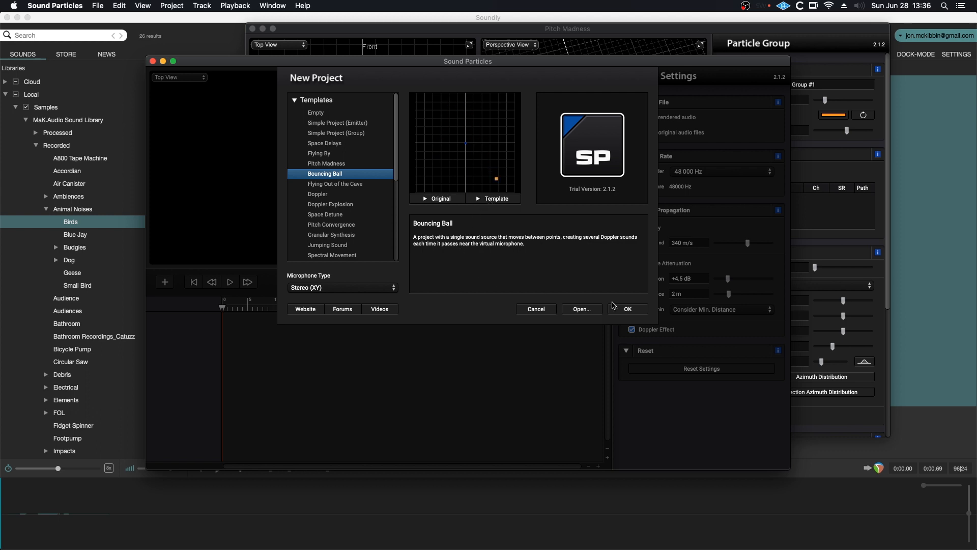
pyautogui.click(351, 135)
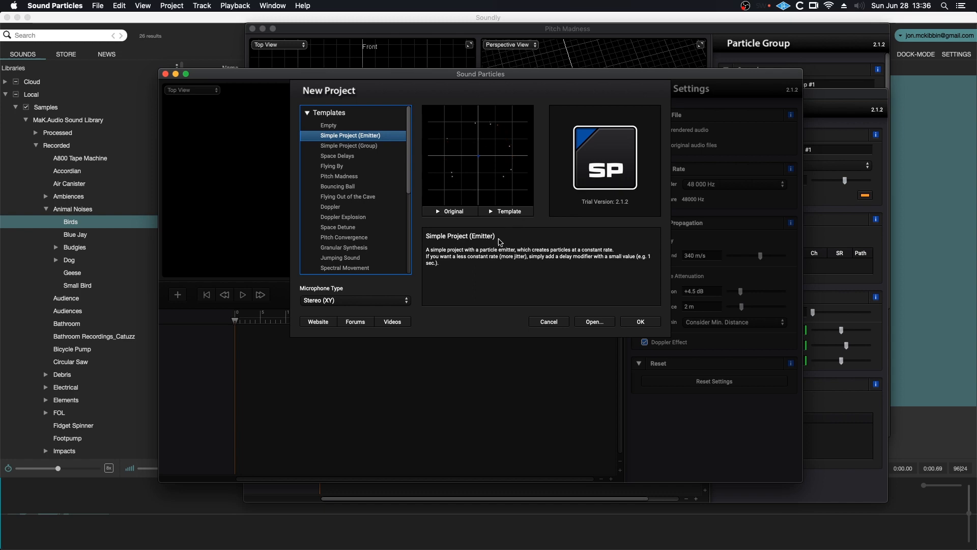
pyautogui.click(639, 321)
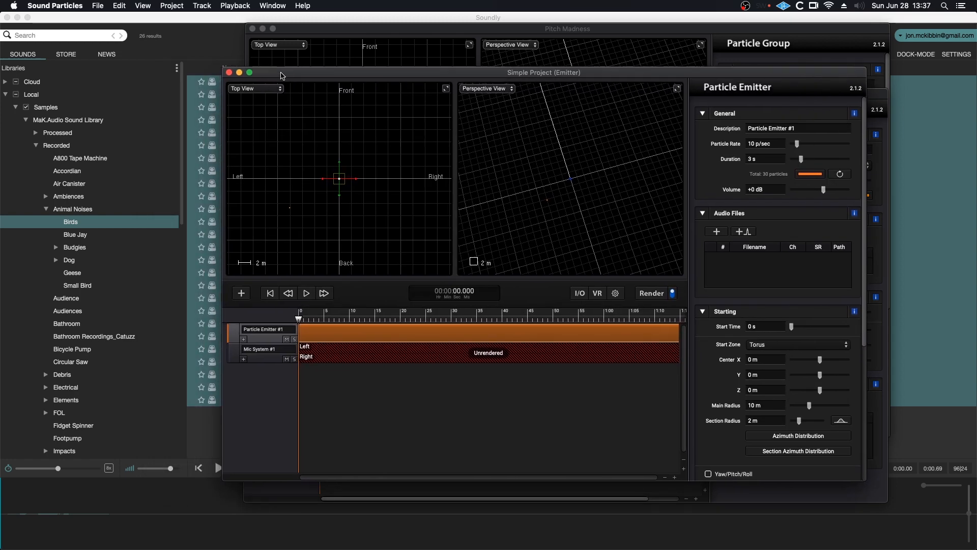
# - Load the Bird_Noise files into the emitter, set a 5-second duration, and play it back
pyautogui.click(229, 73)
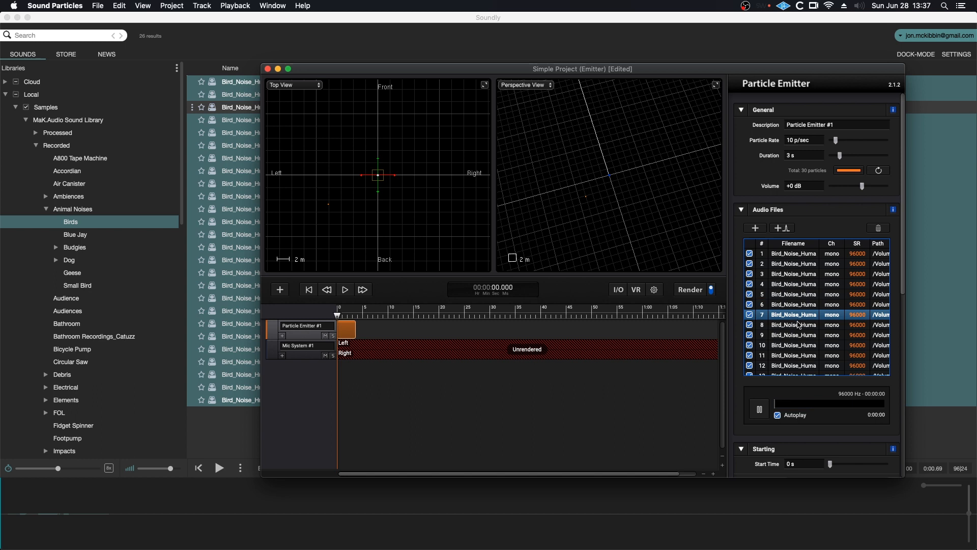
pyautogui.click(794, 324)
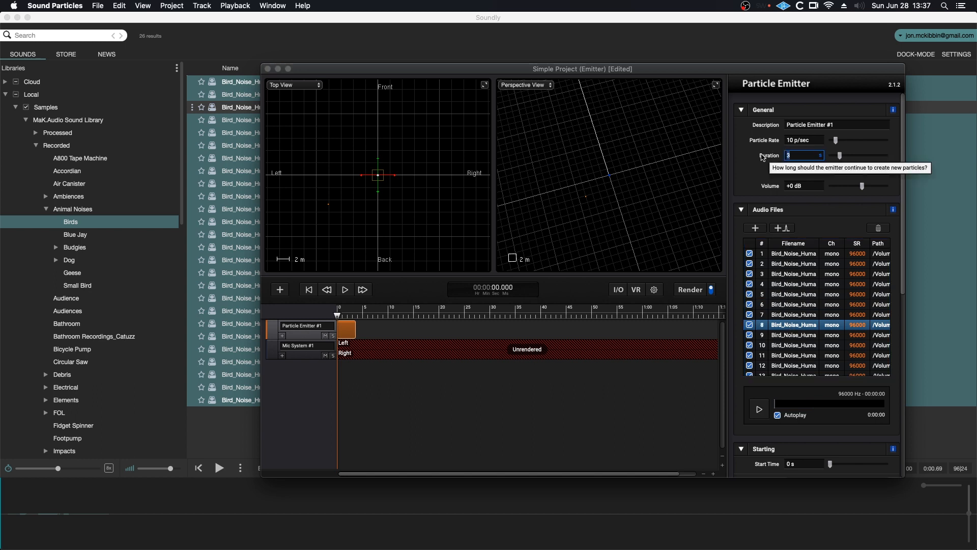
pyautogui.write('5 s')
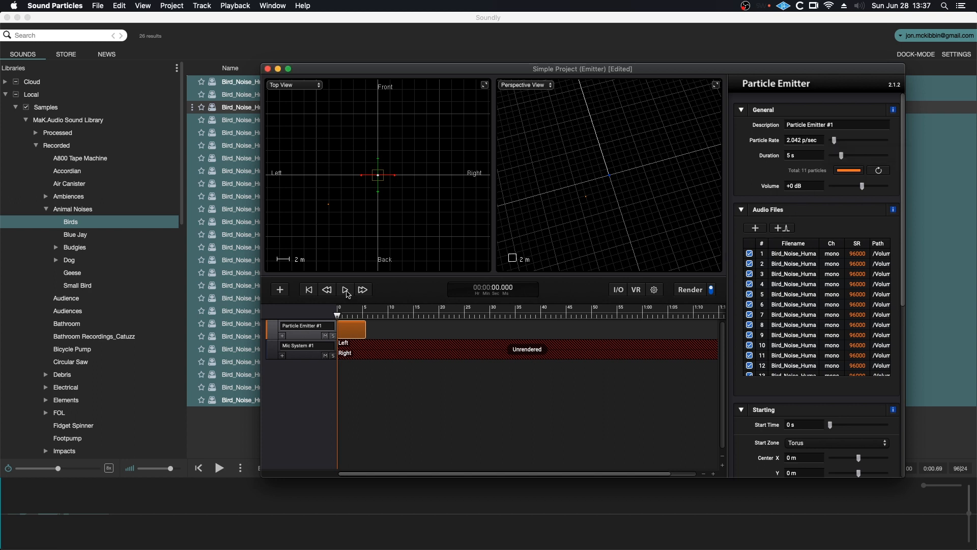
pyautogui.click(345, 289)
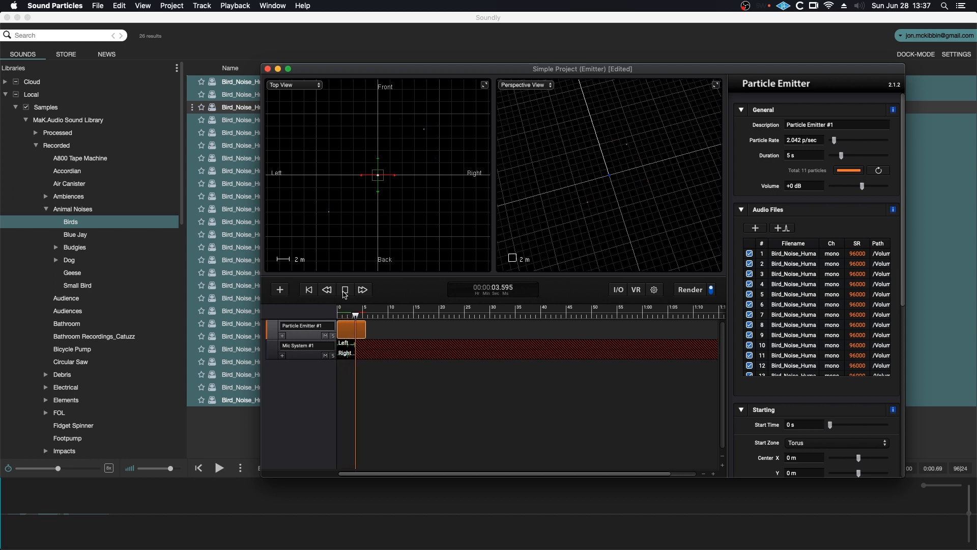
pyautogui.click(309, 289)
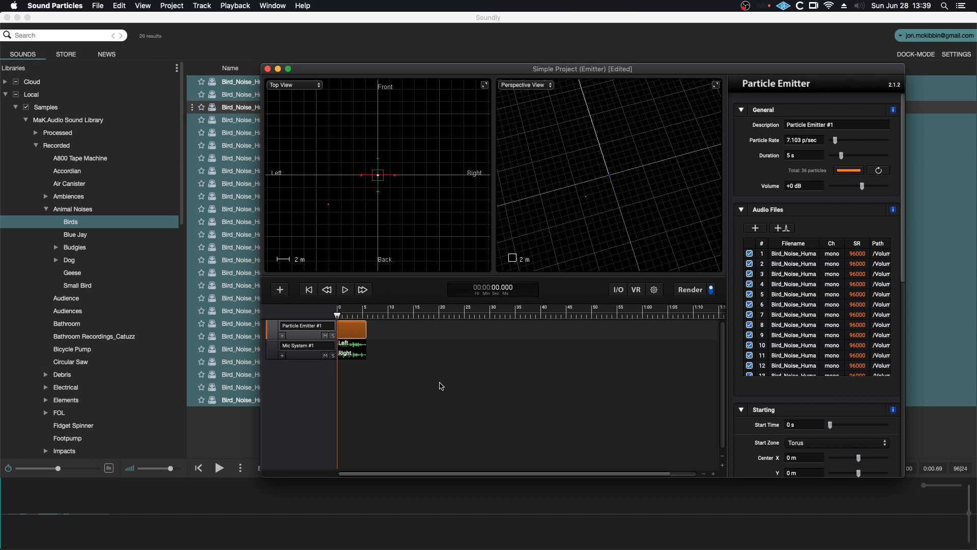
pyautogui.moveTo(574, 355)
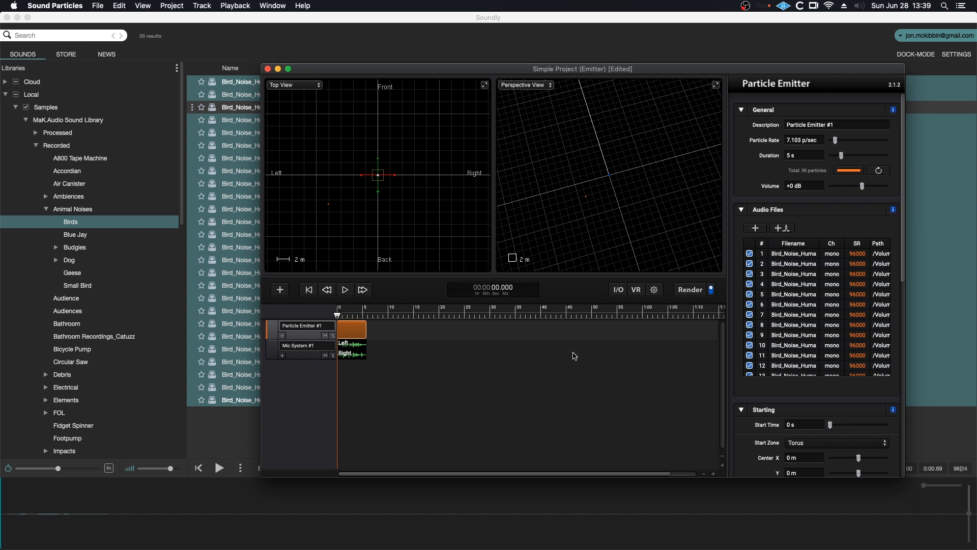
# - Set the azimuth distribution to Discrete with values -90, 0, 90, 180 and apply
pyautogui.scroll(-3)
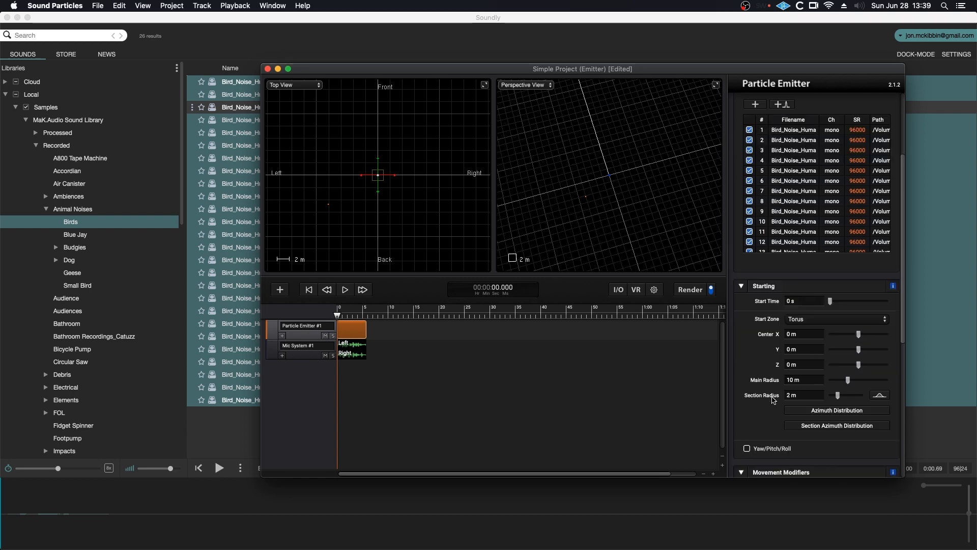
pyautogui.click(836, 409)
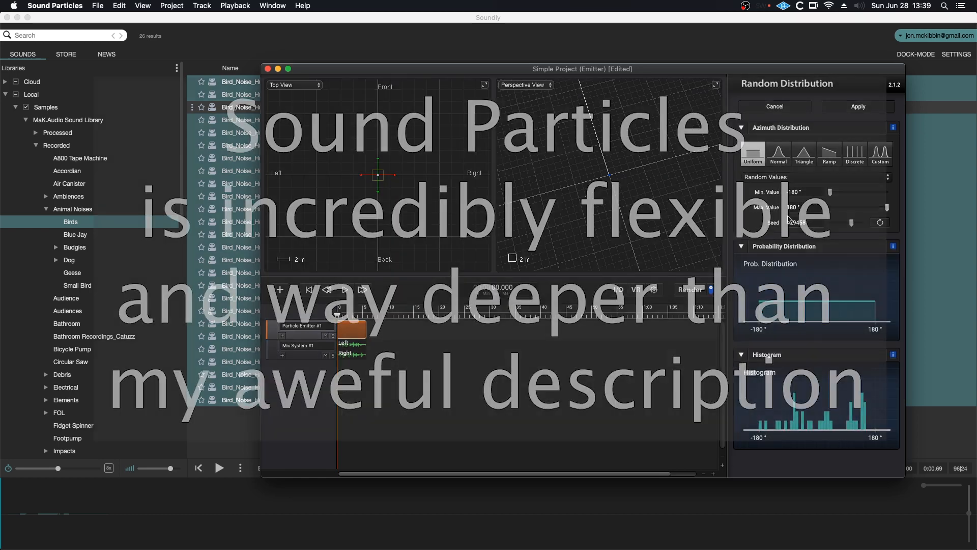
pyautogui.click(855, 153)
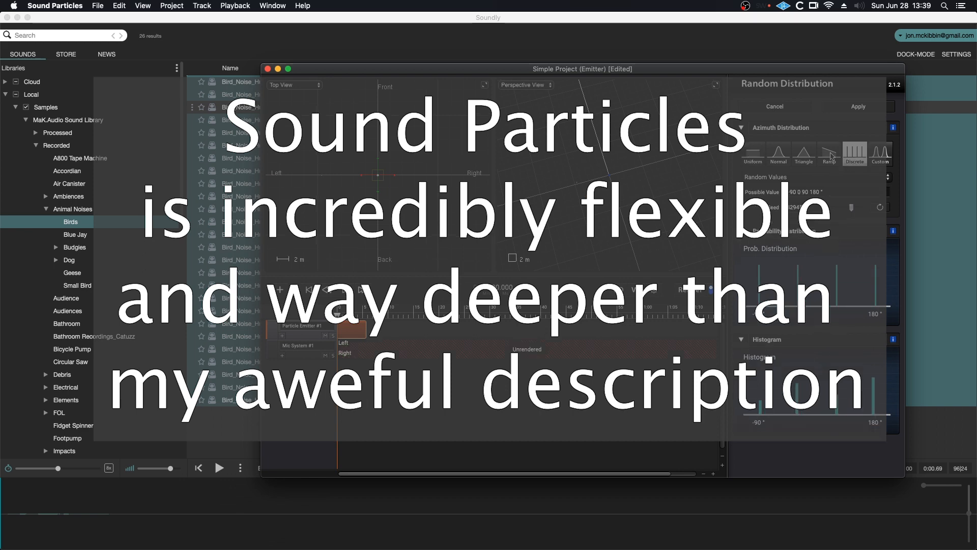
pyautogui.click(881, 154)
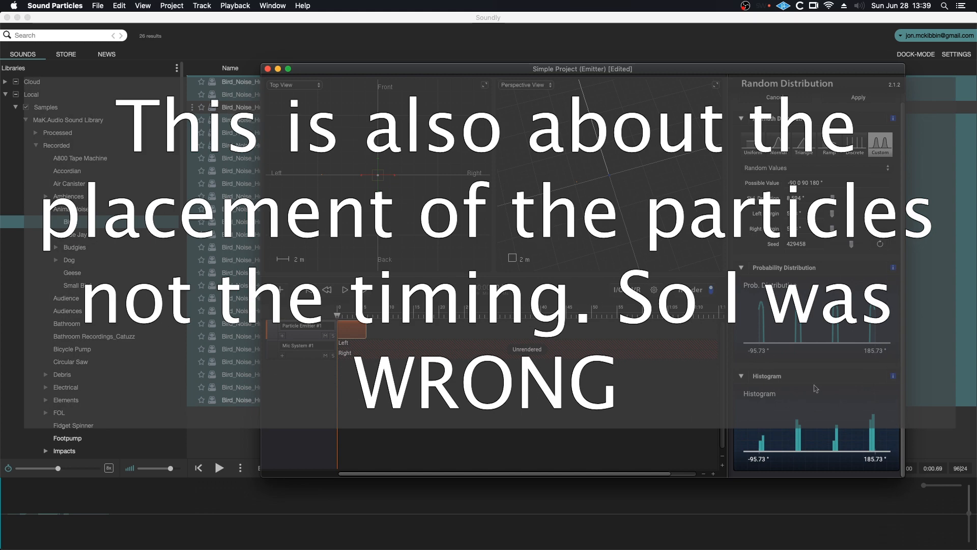
pyautogui.moveTo(849, 108)
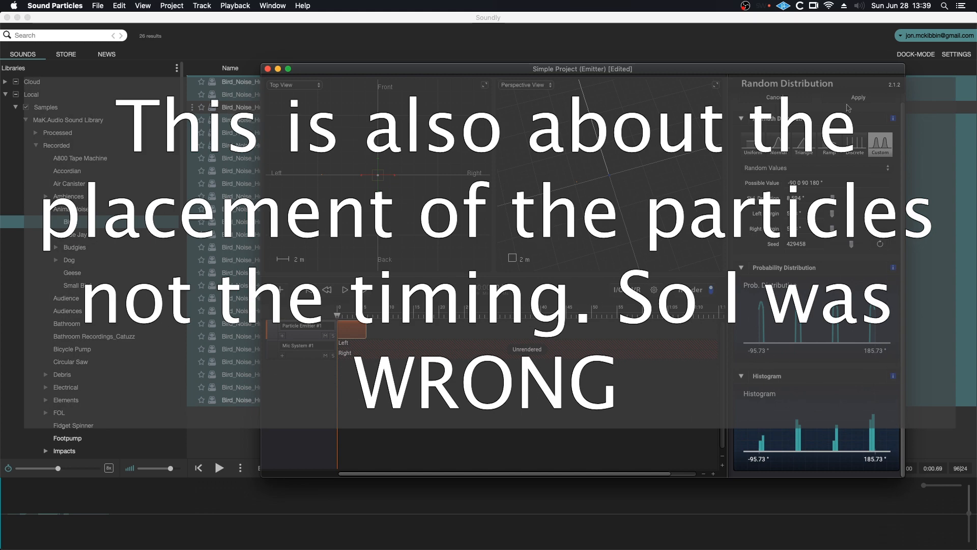
pyautogui.moveTo(746, 128)
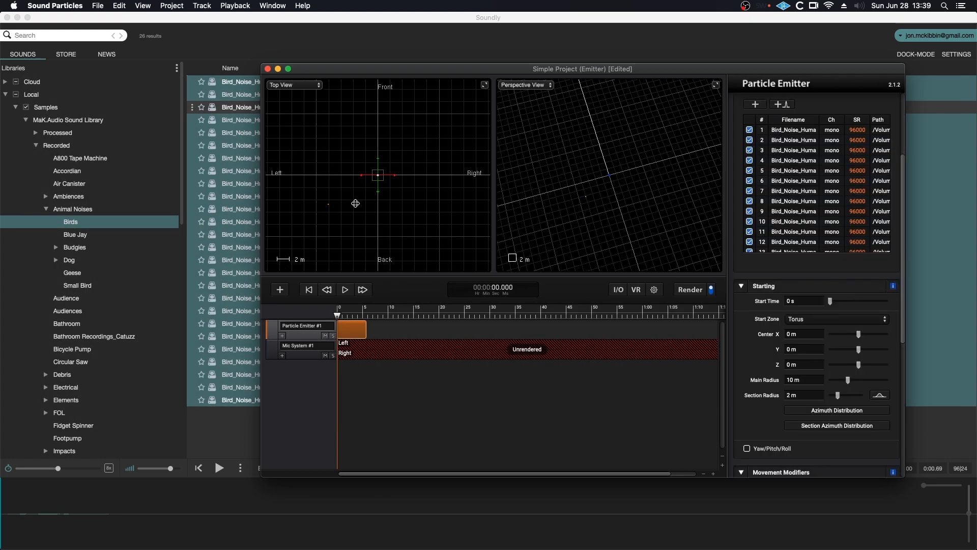
pyautogui.moveTo(509, 344)
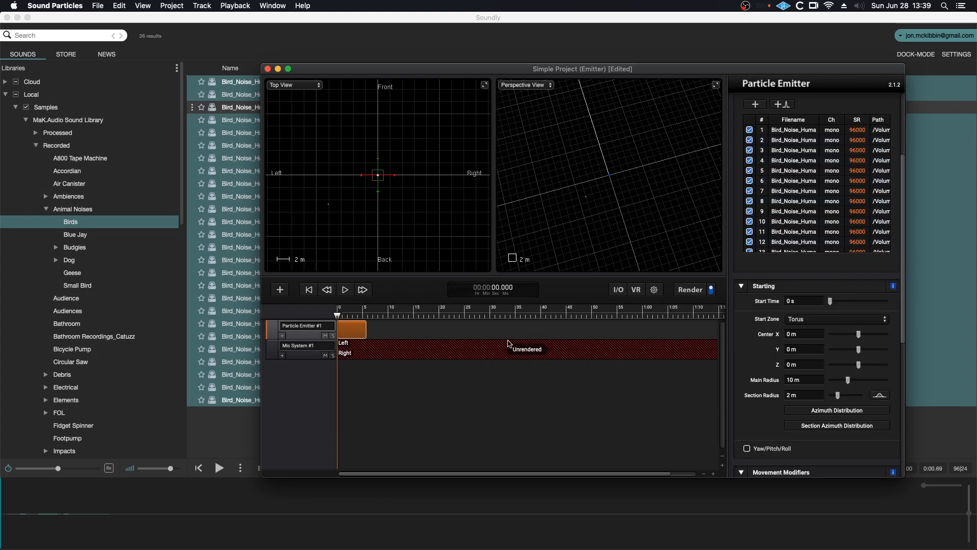
pyautogui.moveTo(460, 424)
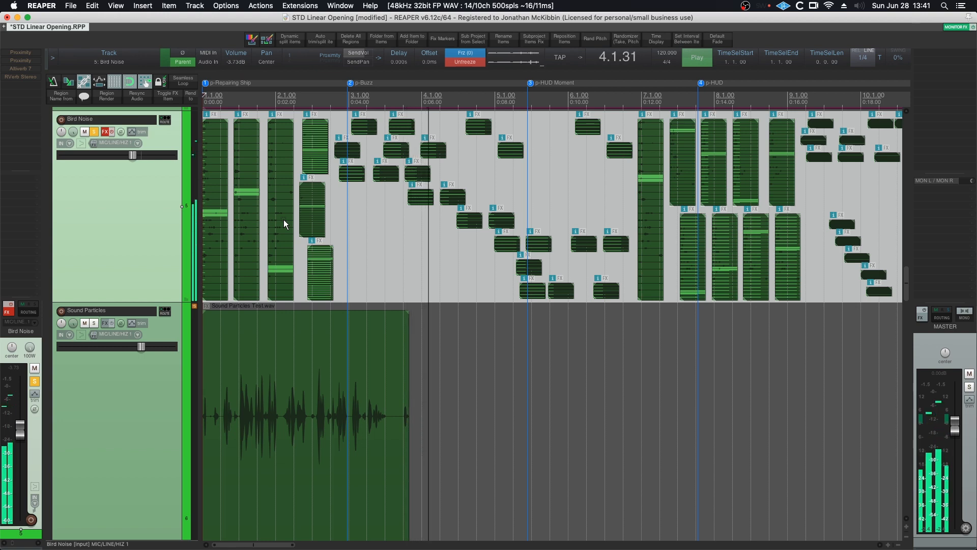
pyautogui.click(697, 57)
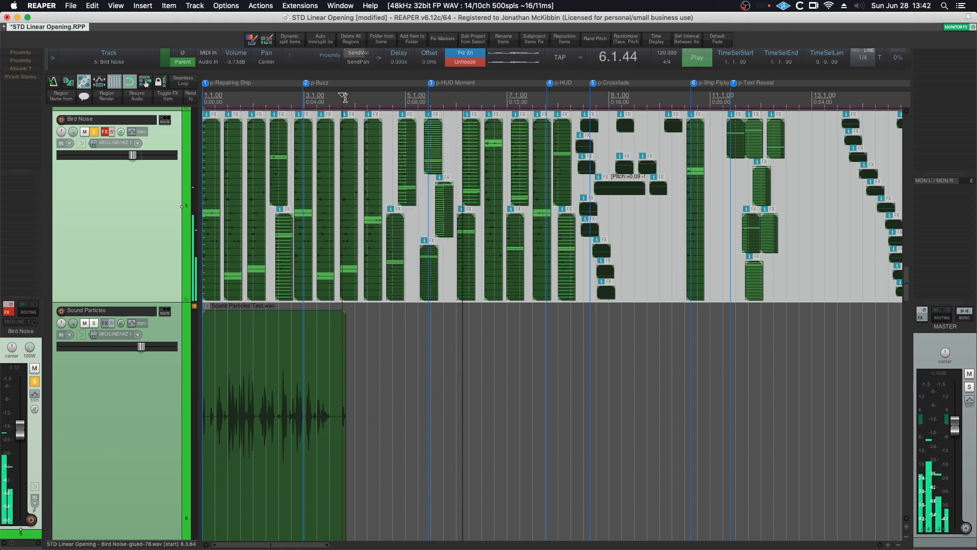
# - Select all Bird Noise items and apply a random take volume nudge of 14
pyautogui.click(696, 57)
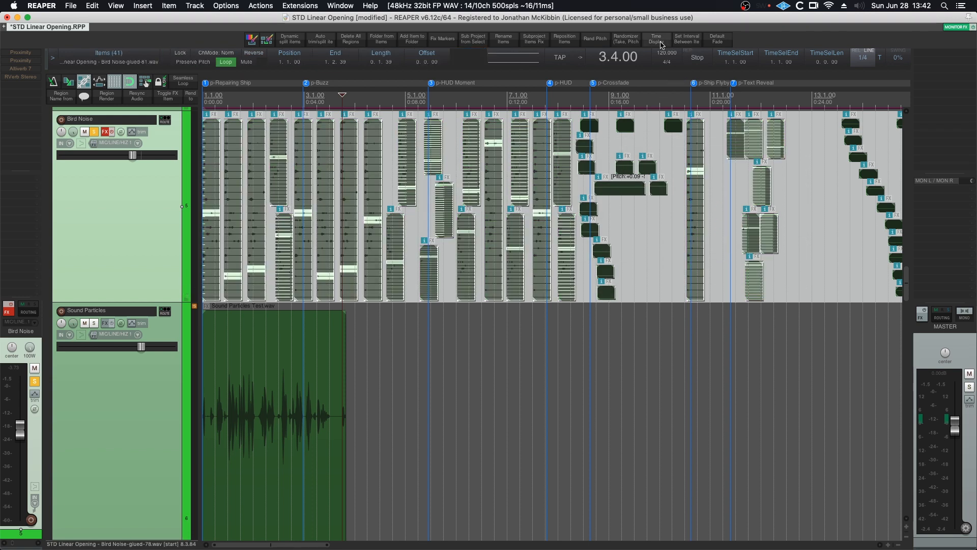
pyautogui.moveTo(625, 39)
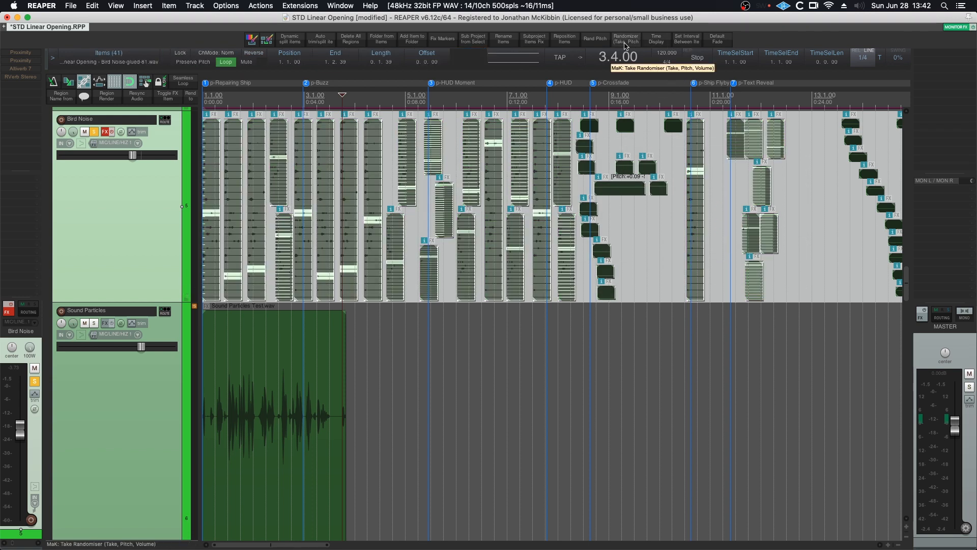
pyautogui.click(625, 39)
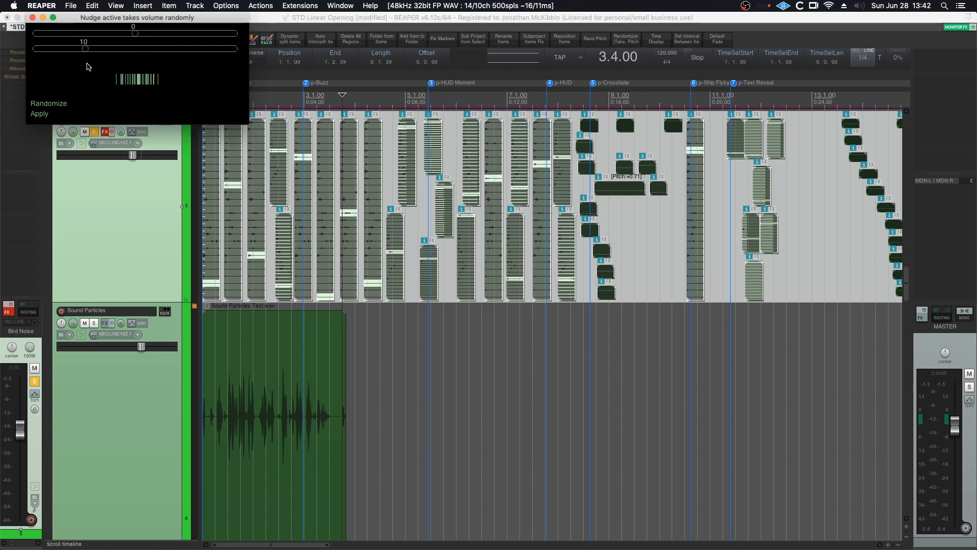
pyautogui.moveTo(86, 48); pyautogui.dragTo(107, 48)
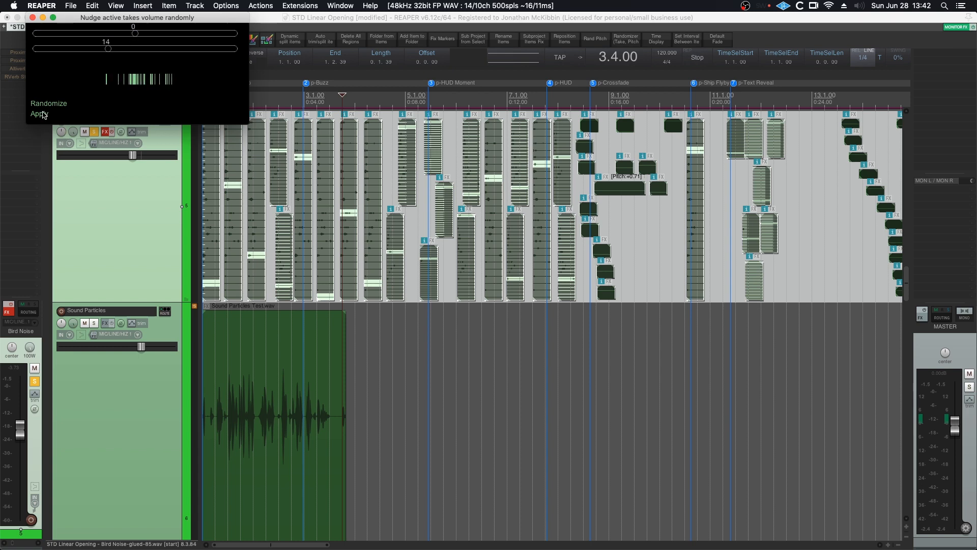
pyautogui.click(39, 113)
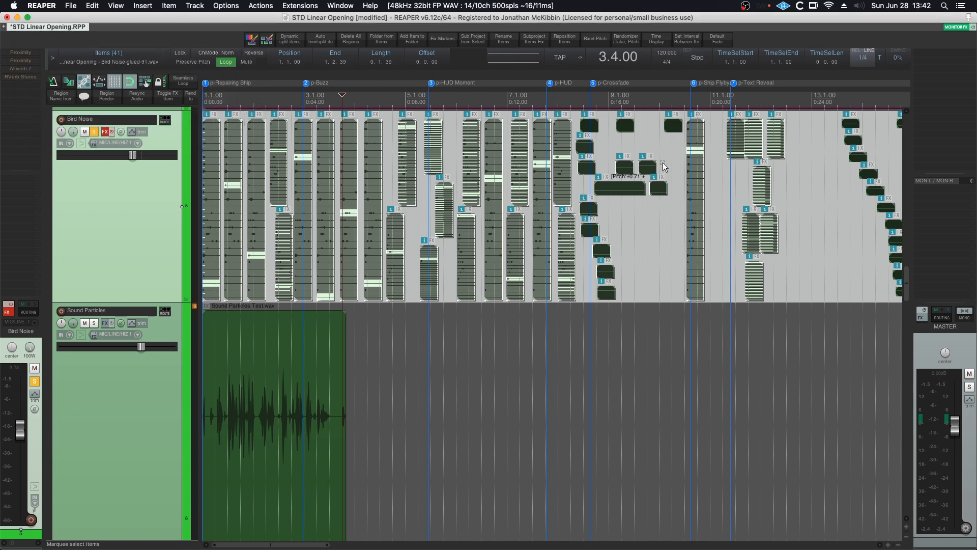
pyautogui.moveTo(633, 230)
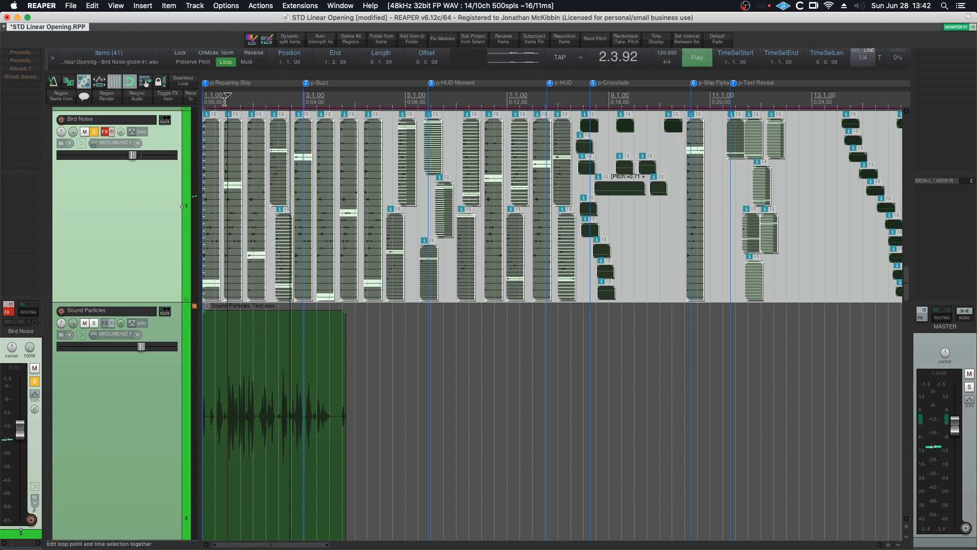
# - Play the project, solo the Sound Particles track against Bird Noise, then mute it
pyautogui.click(696, 56)
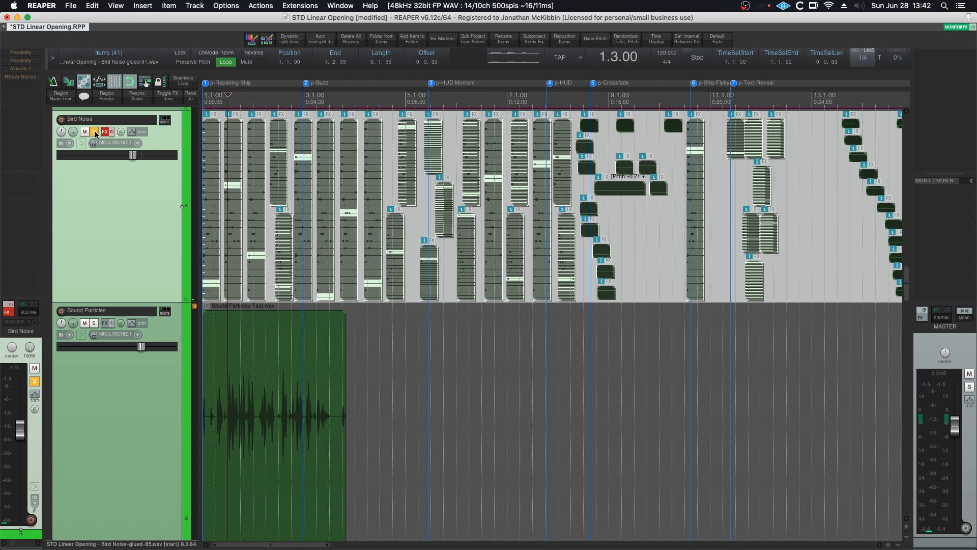
pyautogui.click(92, 322)
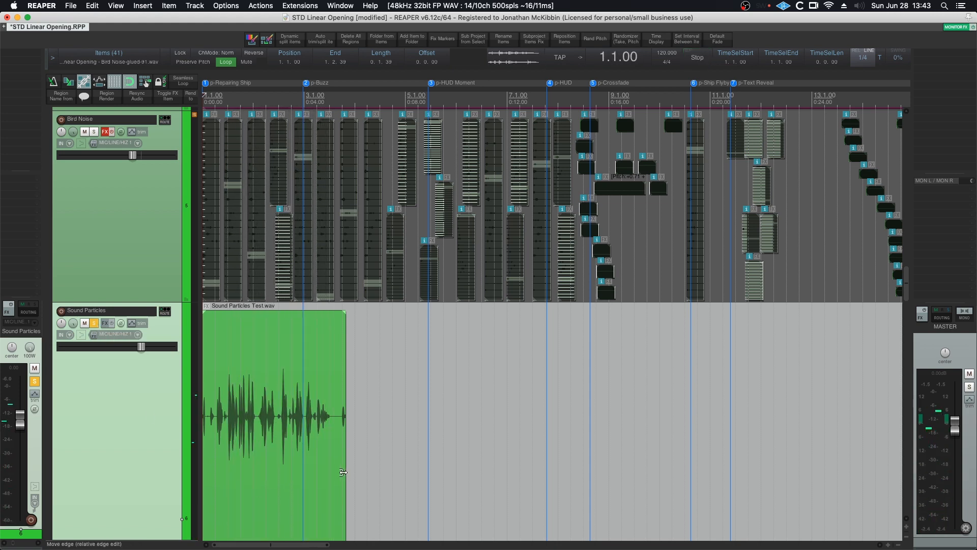
pyautogui.click(275, 424)
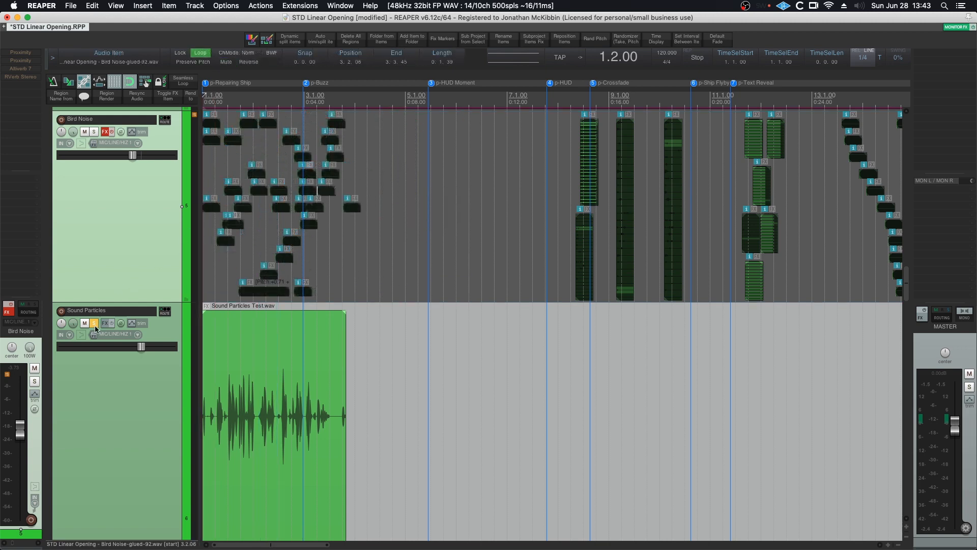
pyautogui.click(93, 323)
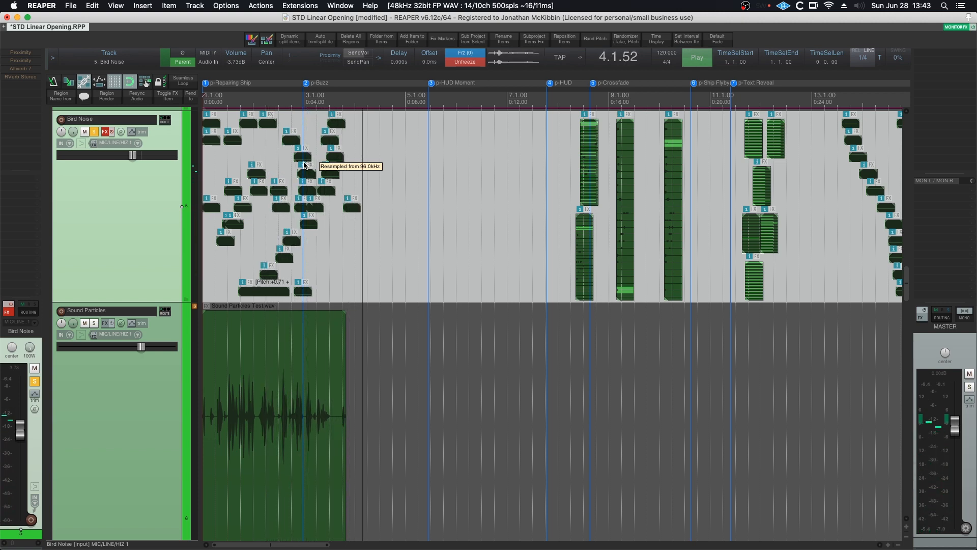
pyautogui.click(696, 58)
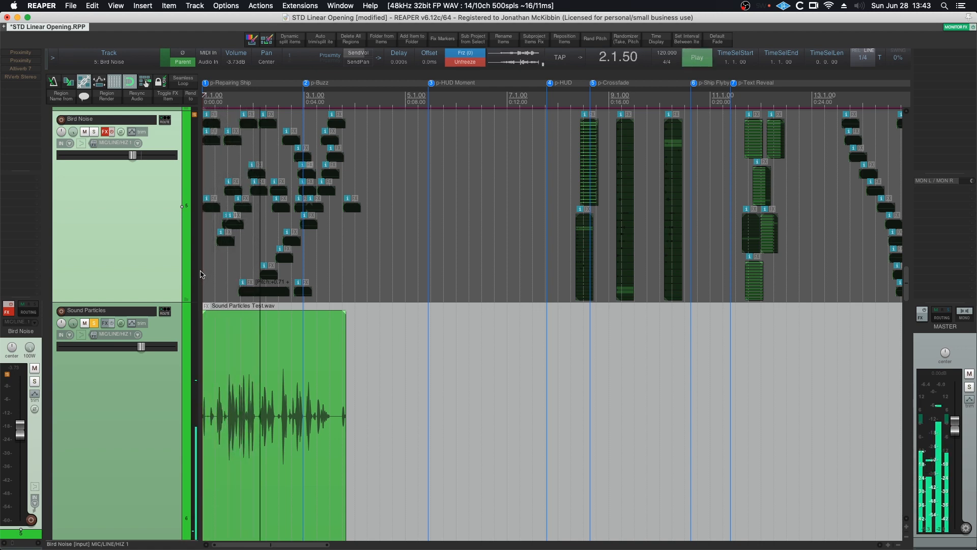
pyautogui.click(696, 58)
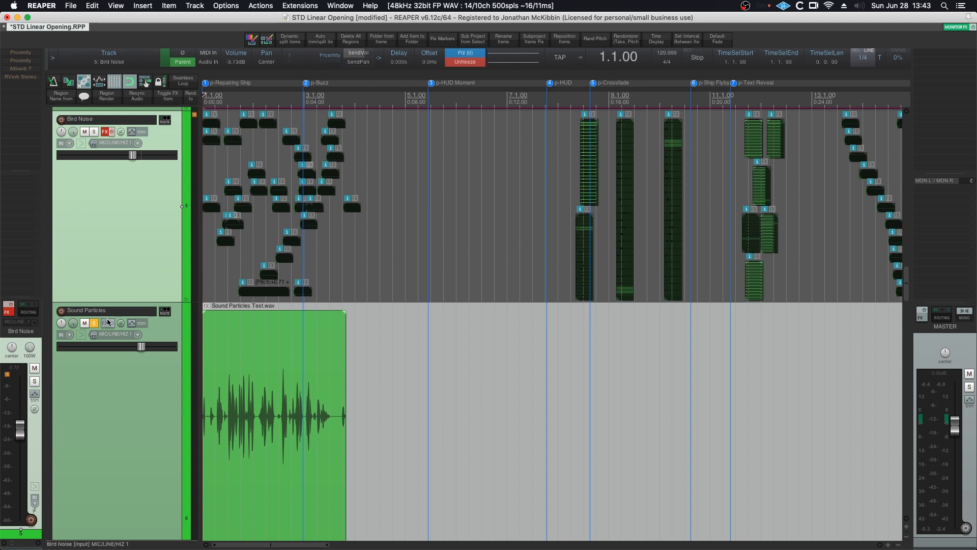
pyautogui.click(94, 325)
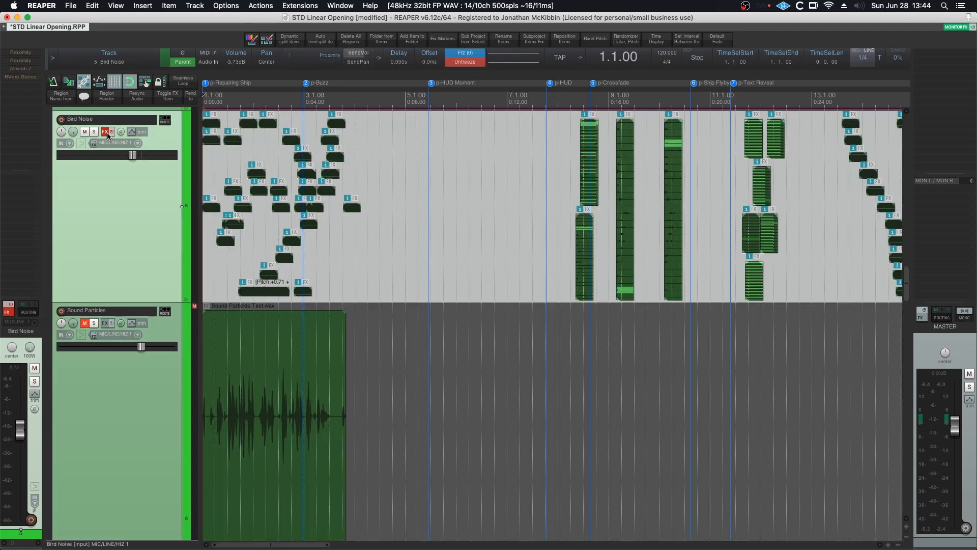
# - Turn off the reverbs in the Bird Noise FX chain and un-bypass the chain
pyautogui.click(104, 131)
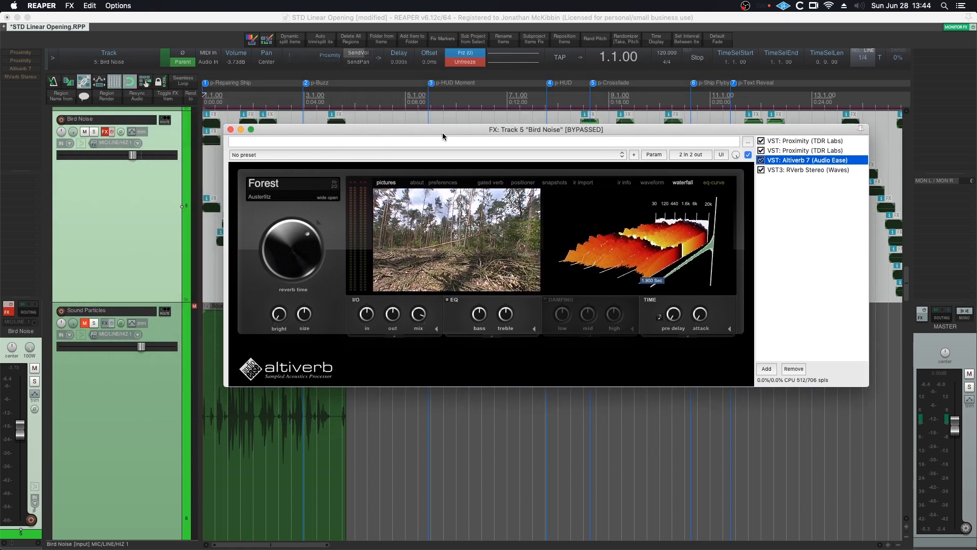
pyautogui.click(805, 141)
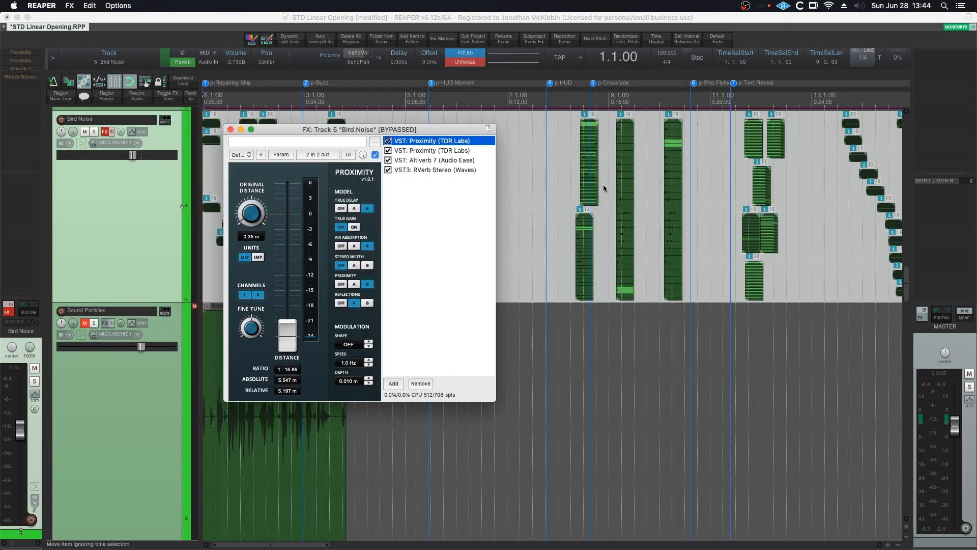
pyautogui.click(433, 151)
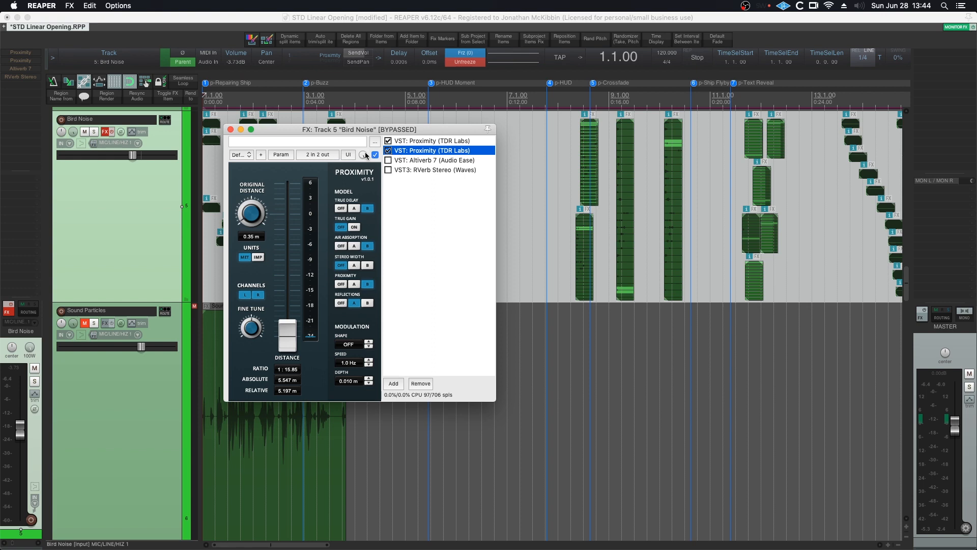
pyautogui.click(230, 129)
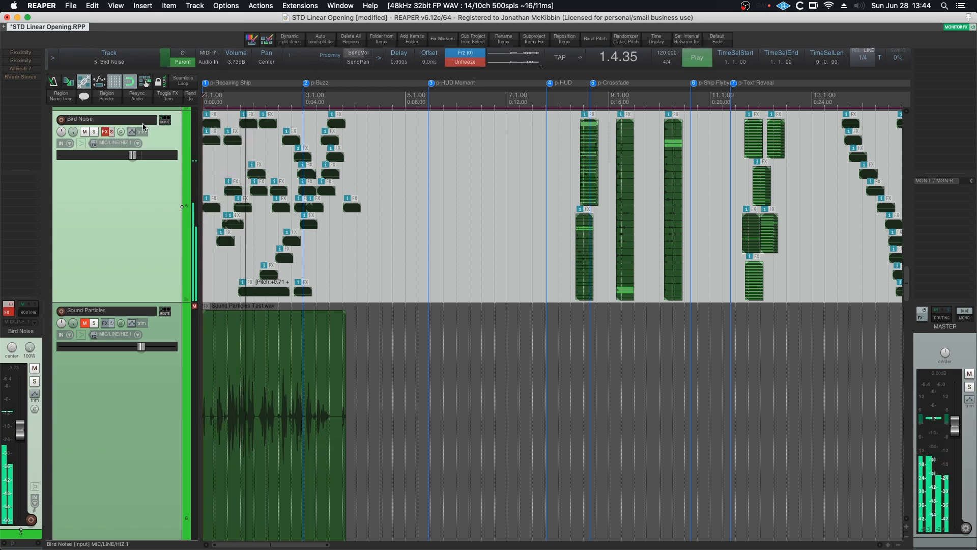
pyautogui.click(121, 132)
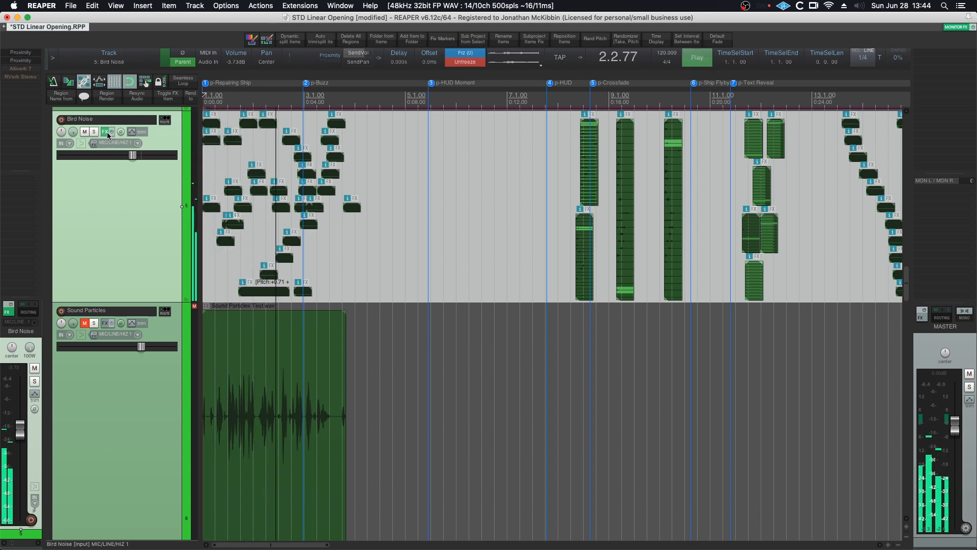
# - Re-enable Altiverb in the Bird Noise FX chain and play the track with it active
pyautogui.click(696, 57)
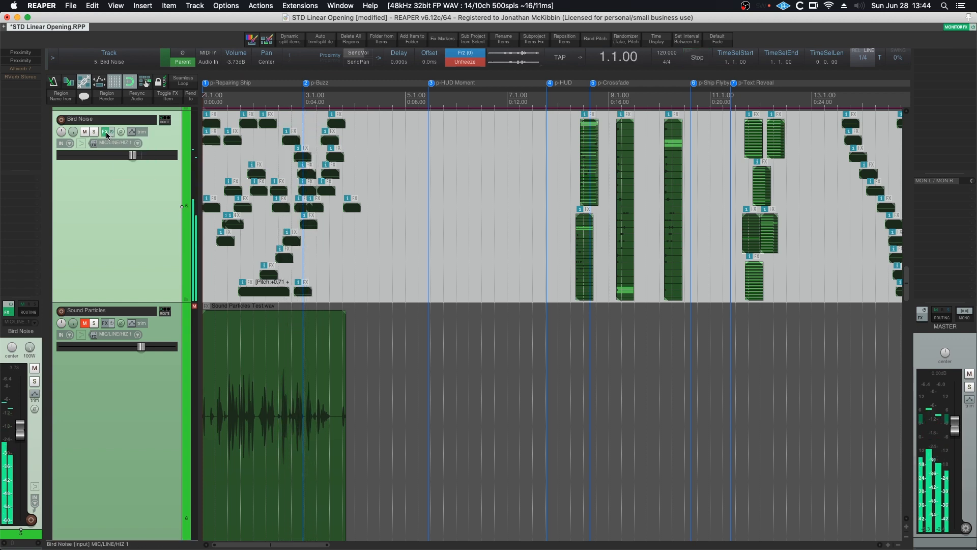
pyautogui.click(106, 132)
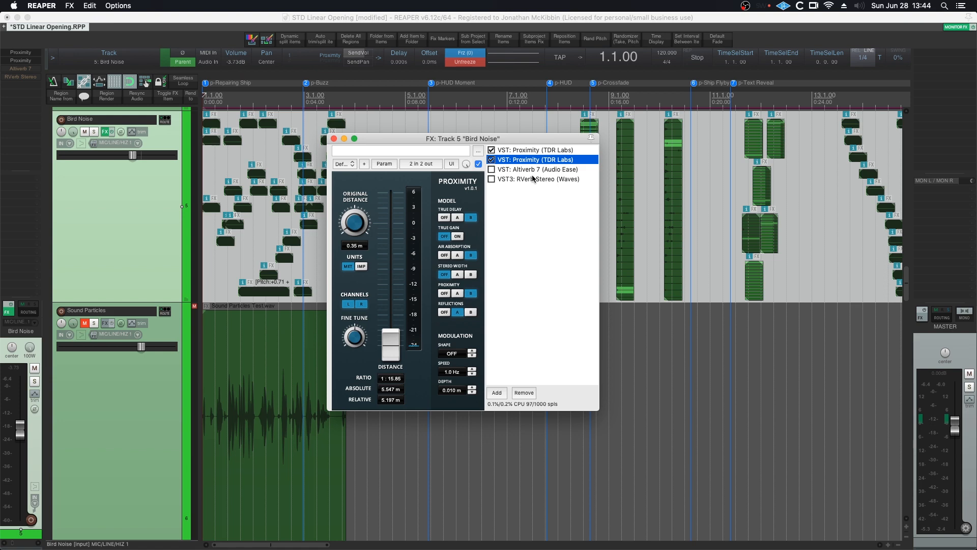
pyautogui.click(536, 169)
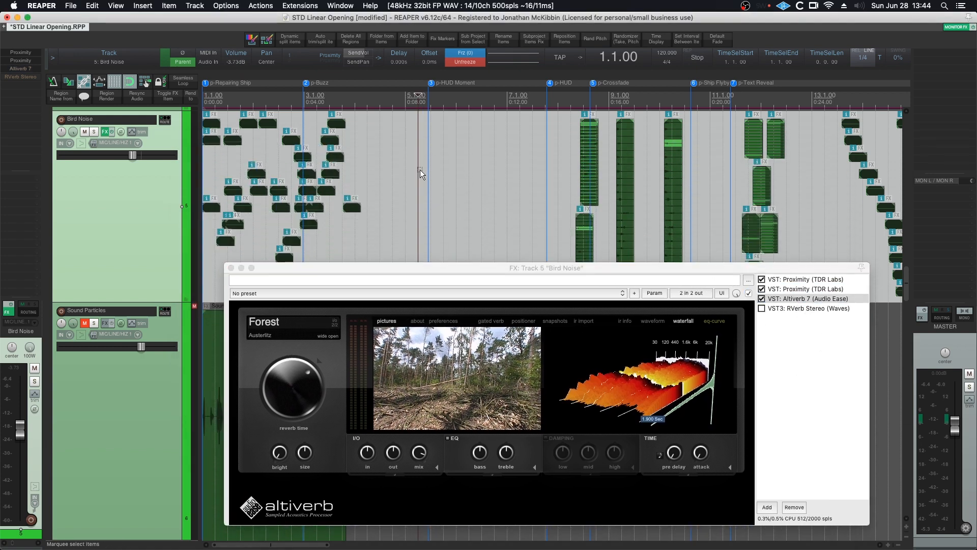
pyautogui.click(696, 58)
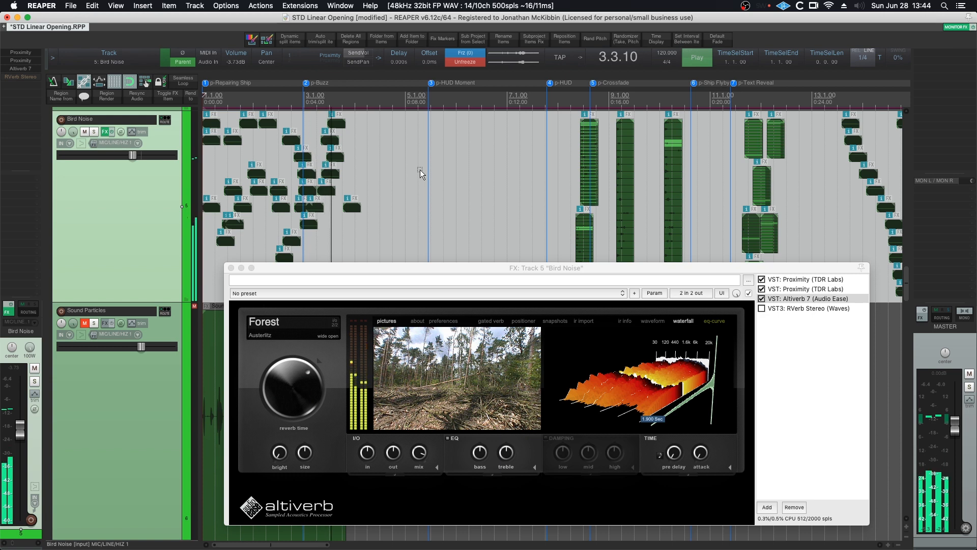
pyautogui.click(696, 58)
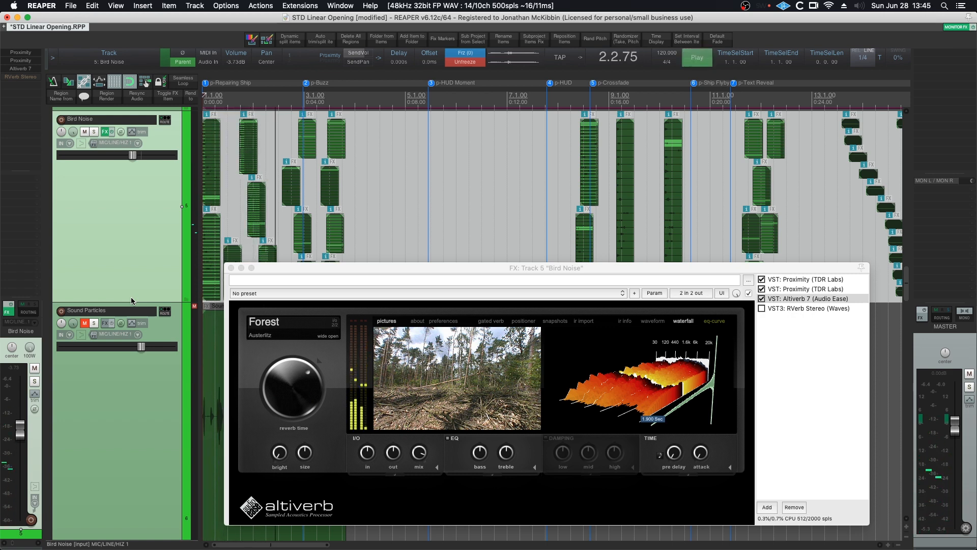
pyautogui.click(696, 58)
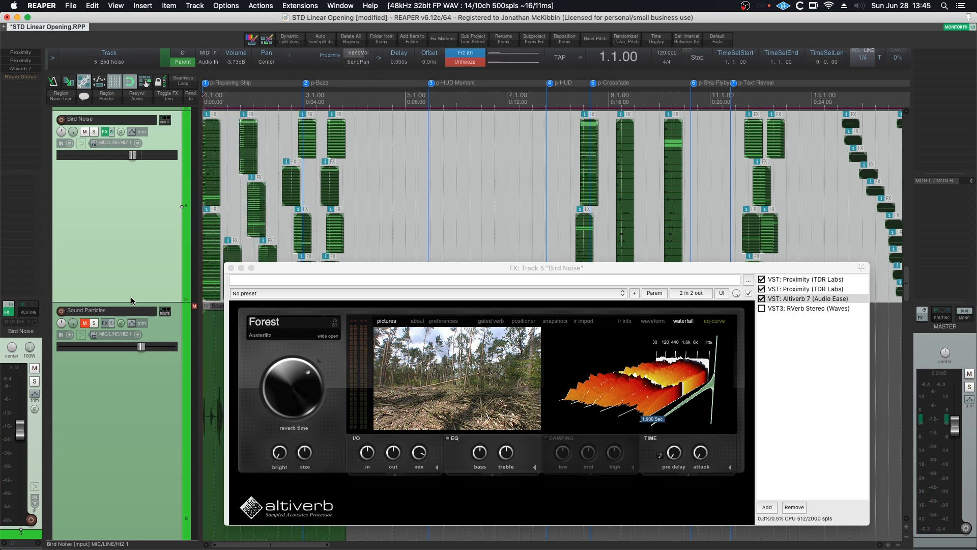